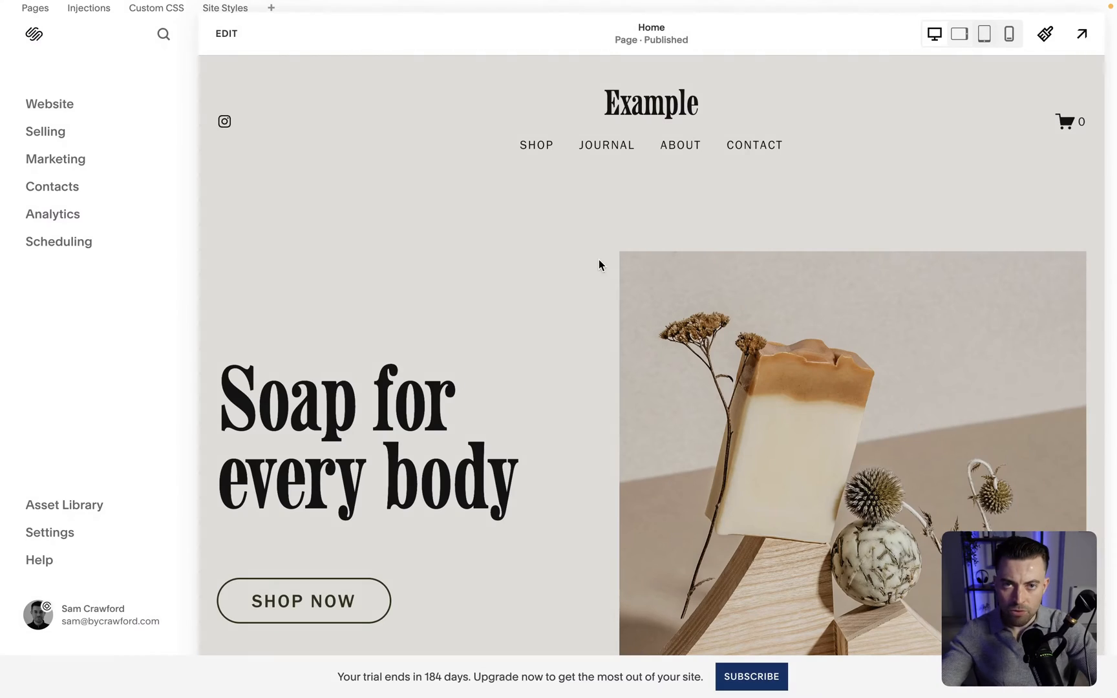
pyautogui.moveTo(1045, 34)
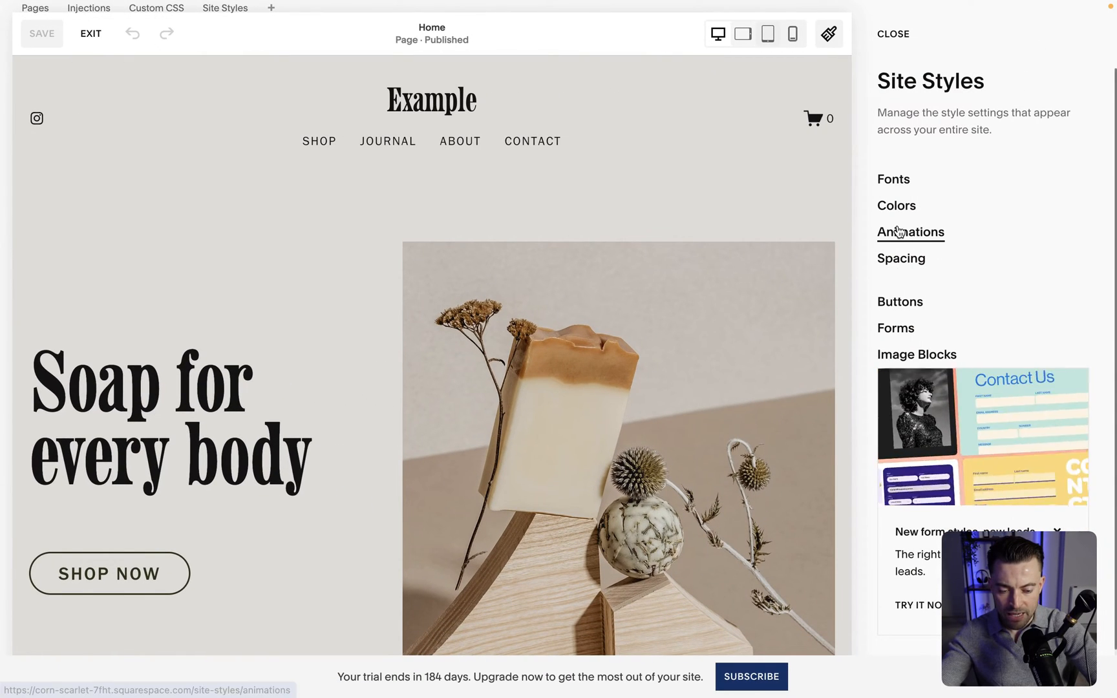
# - Show the Animations styles in Site Styles, currently Slide at Medium speed
pyautogui.click(910, 231)
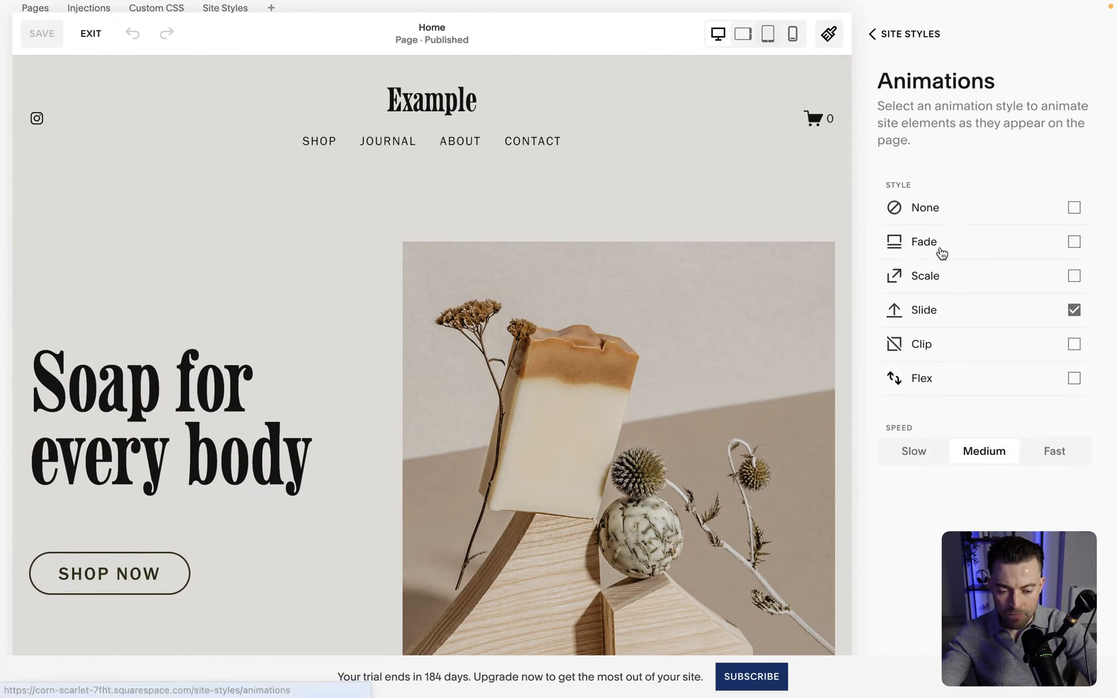
pyautogui.moveTo(921, 360)
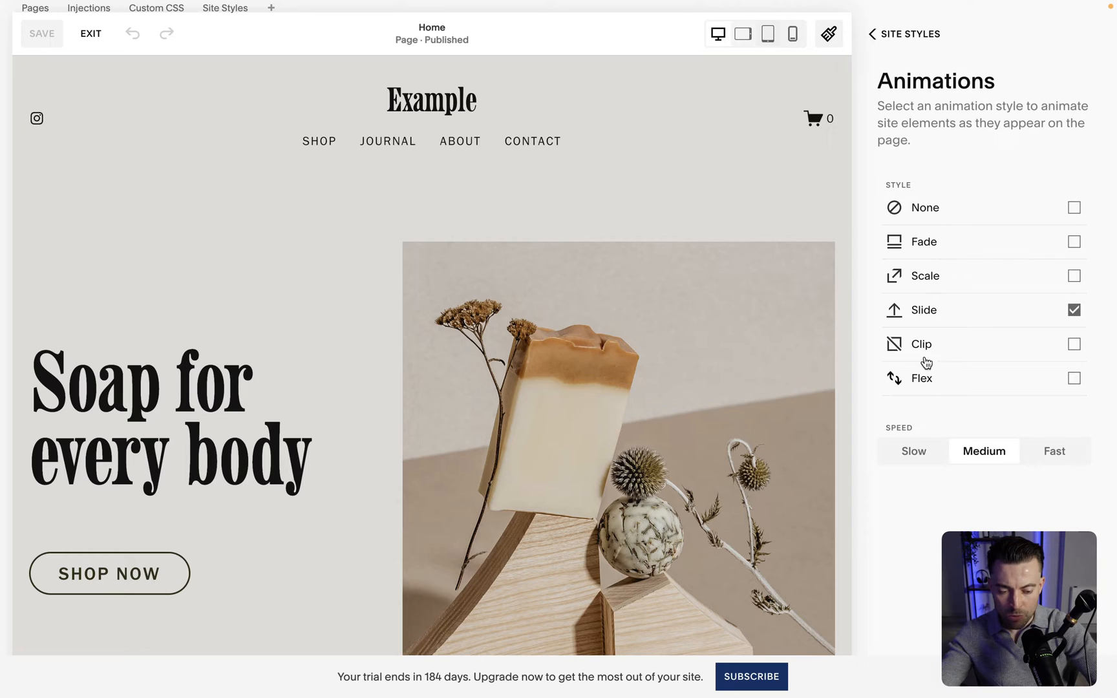
pyautogui.moveTo(960, 368)
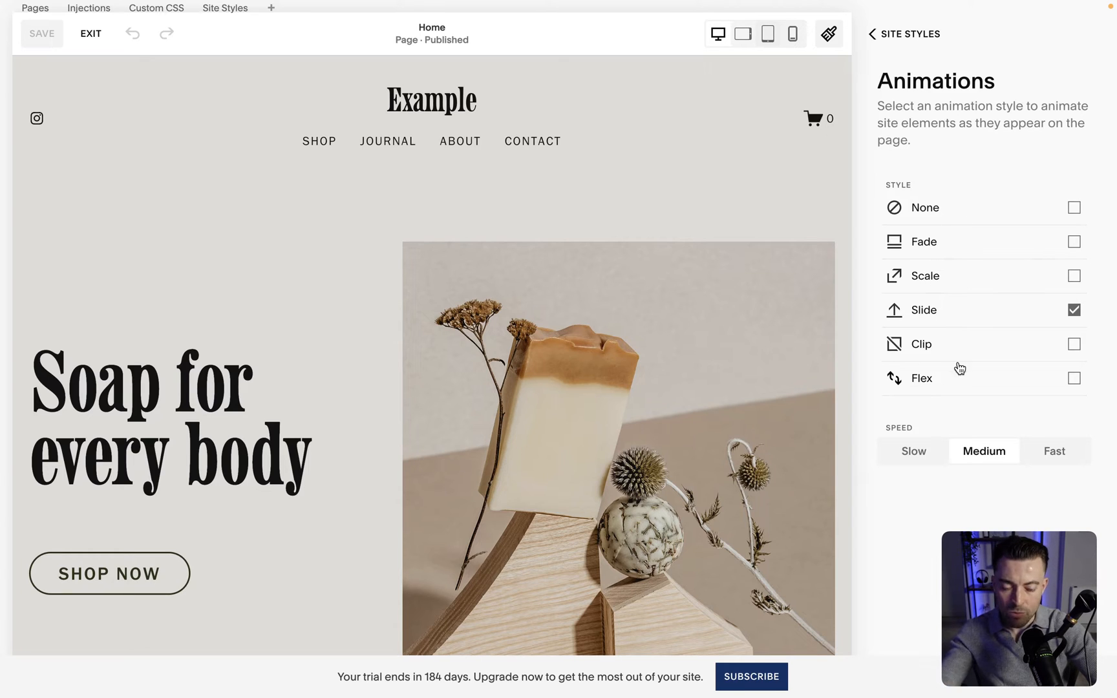
pyautogui.moveTo(963, 217)
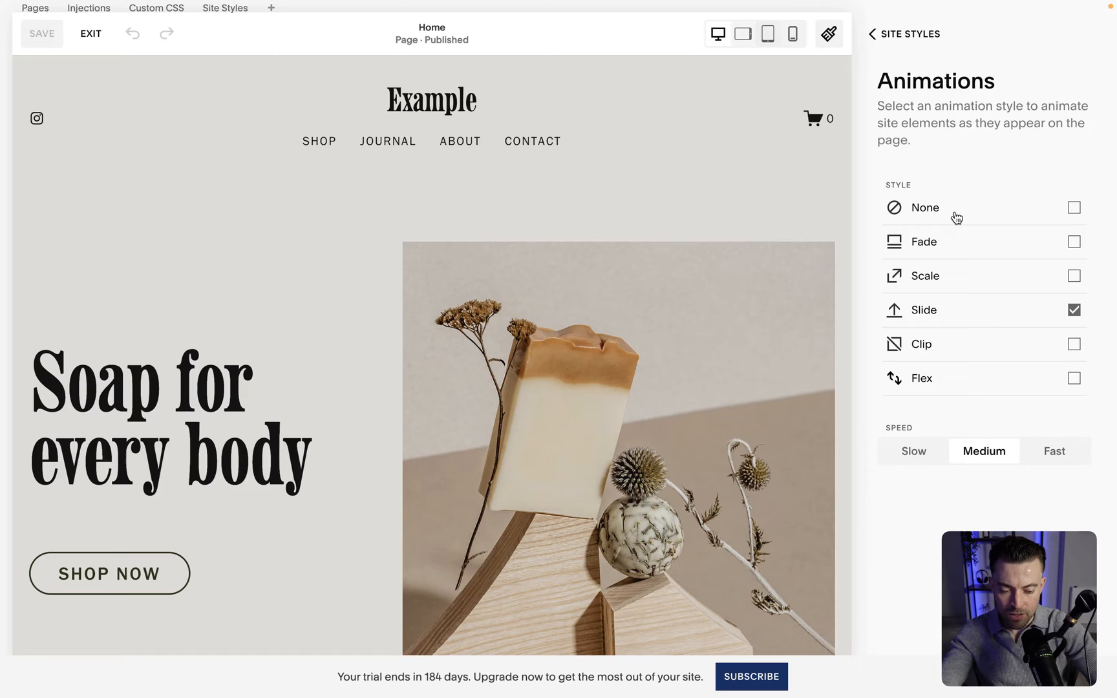
# - Cycle the site animation through None, Fade, Slide and Clip, ending on Flex
pyautogui.click(1073, 207)
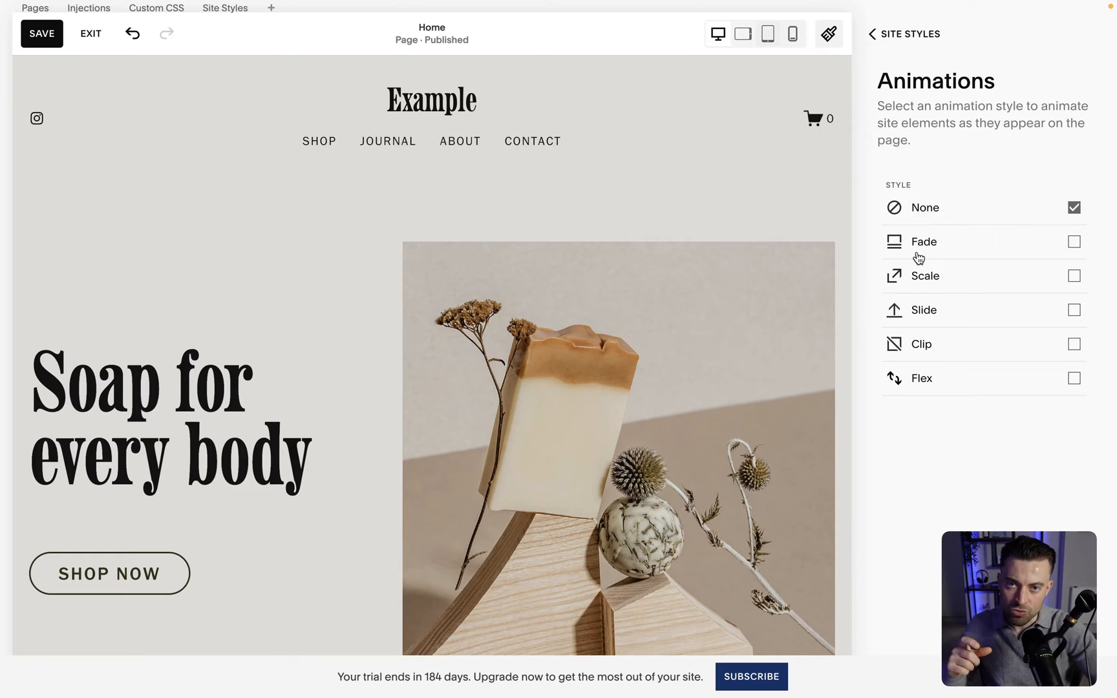
pyautogui.scroll(-3)
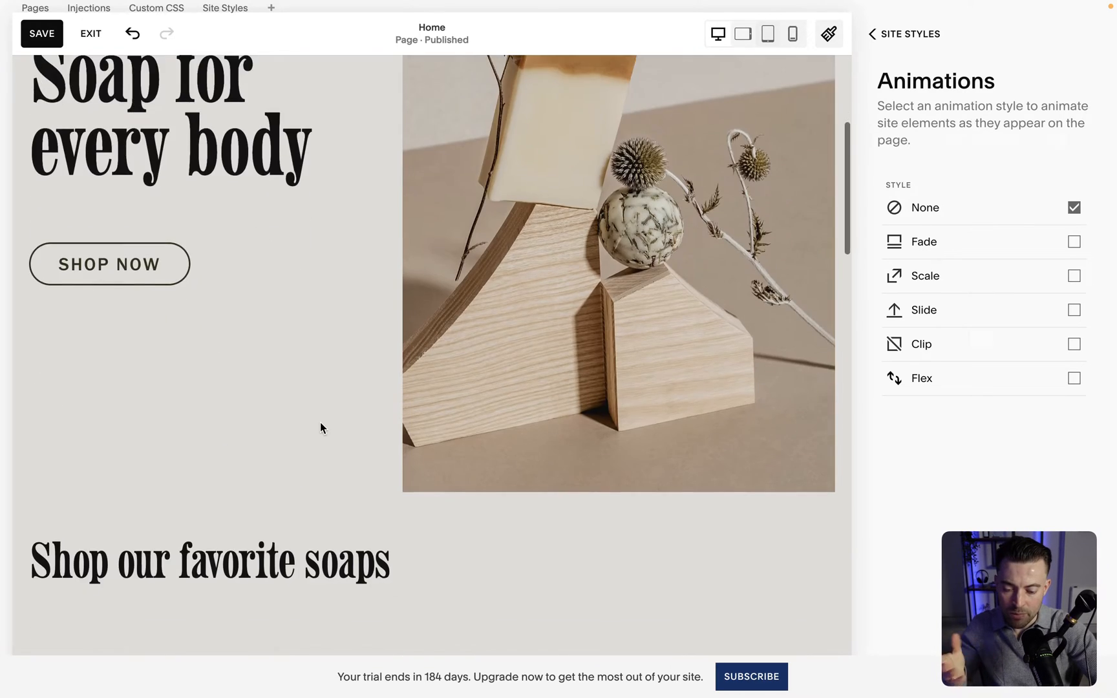
pyautogui.scroll(-3)
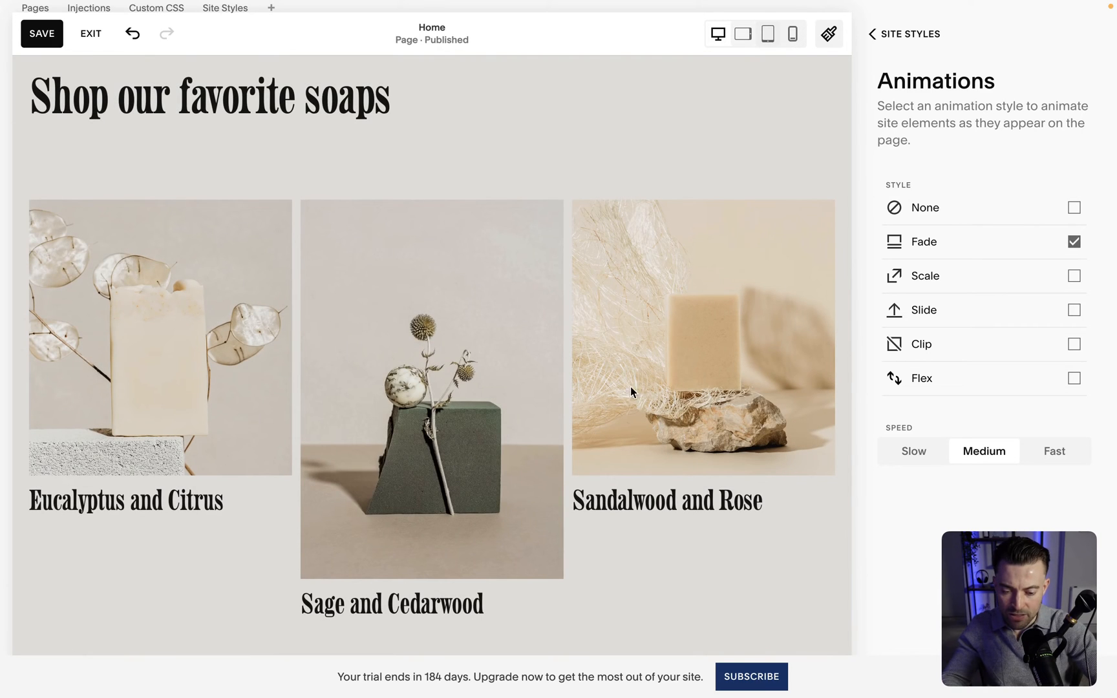
pyautogui.click(1074, 275)
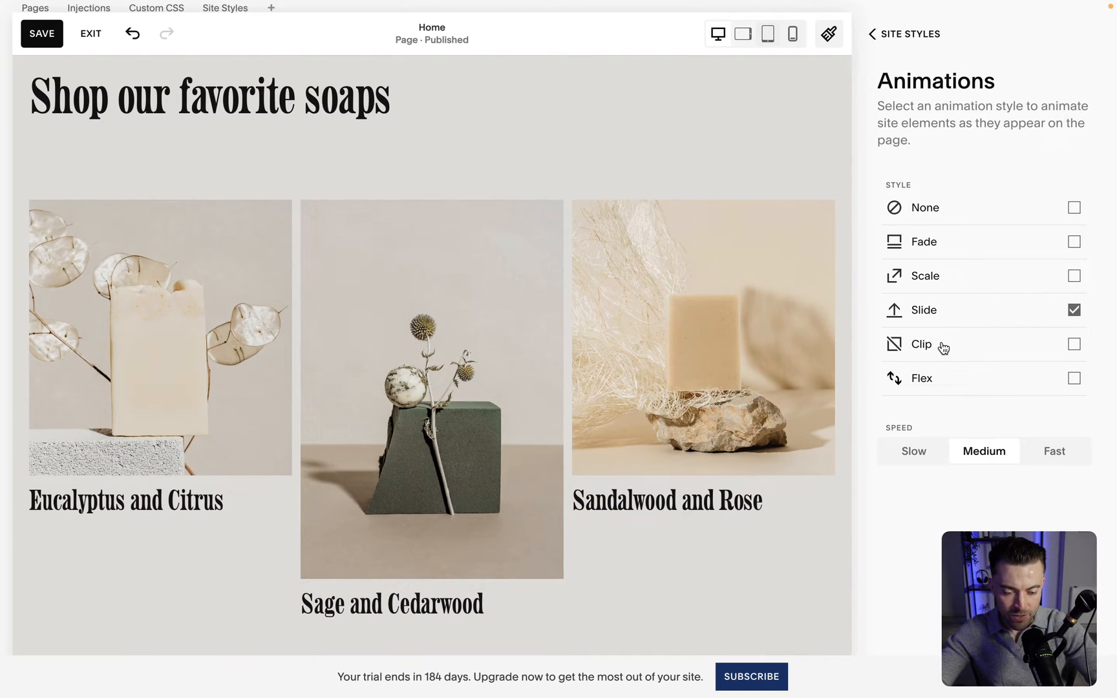
pyautogui.click(1074, 344)
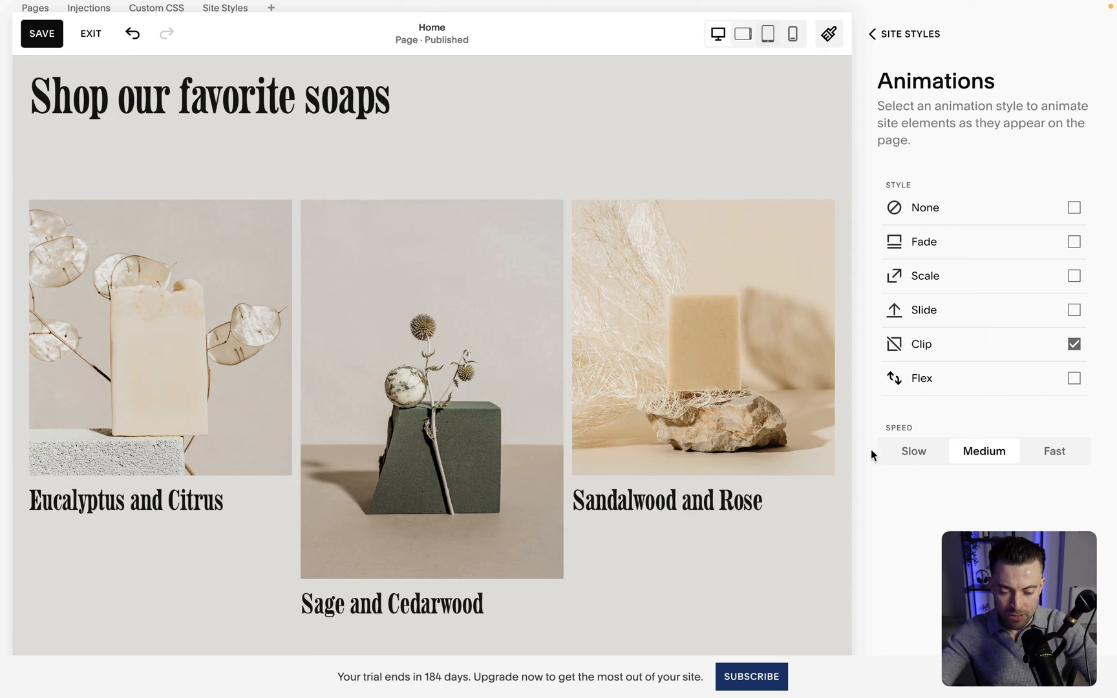
pyautogui.click(1075, 378)
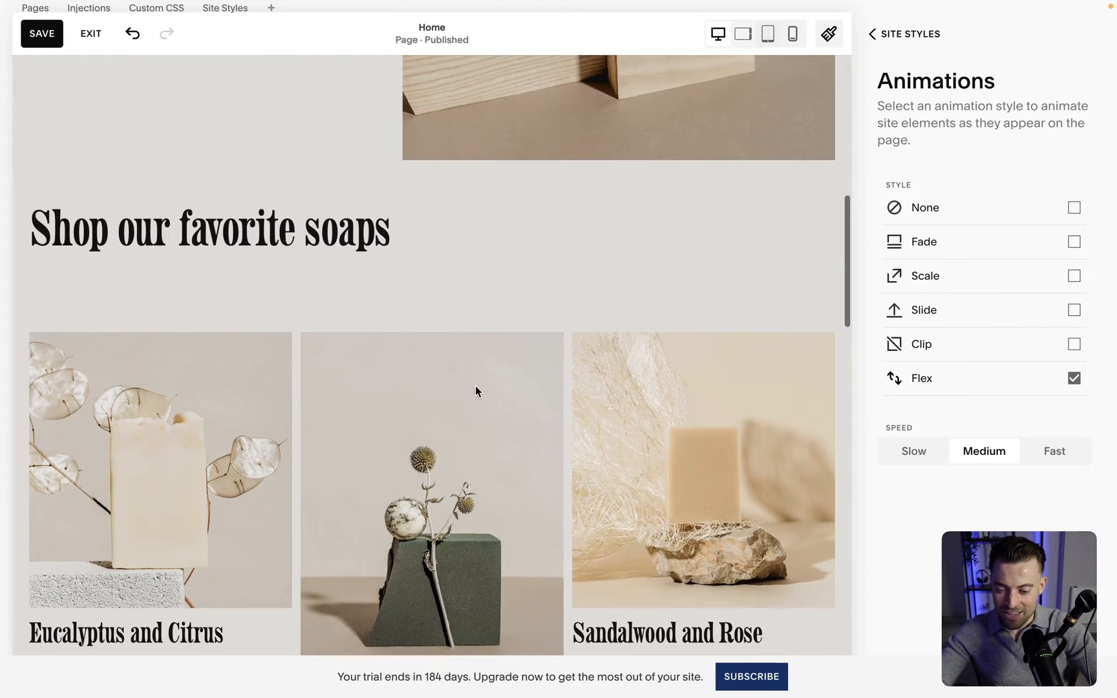
pyautogui.scroll(-3)
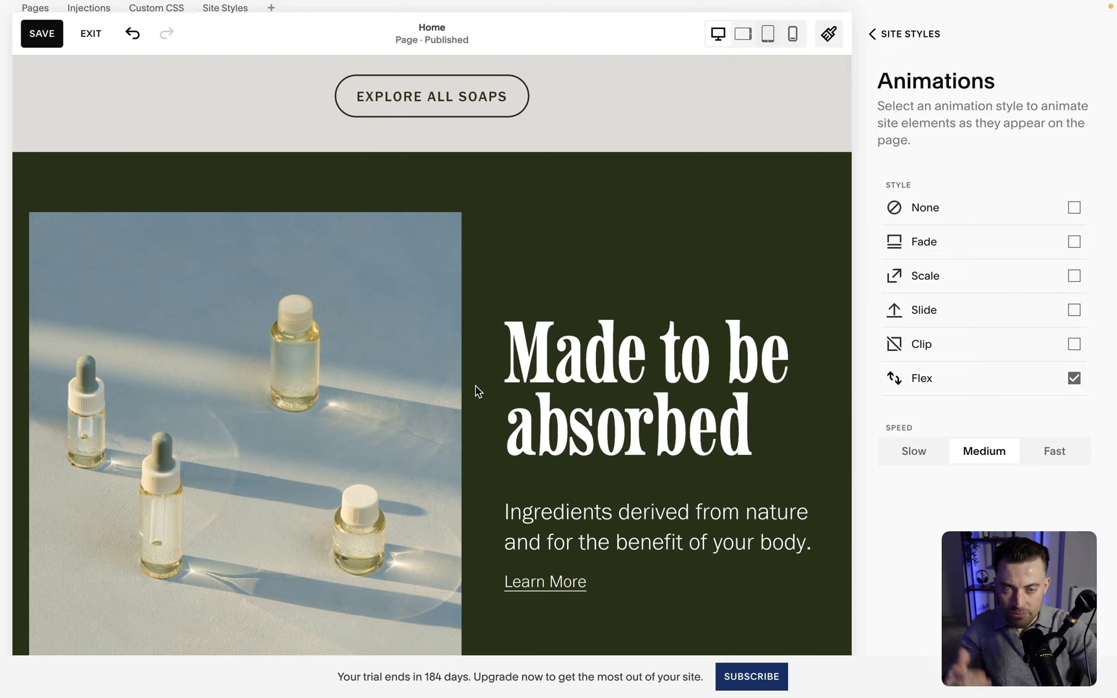
pyautogui.moveTo(958, 349)
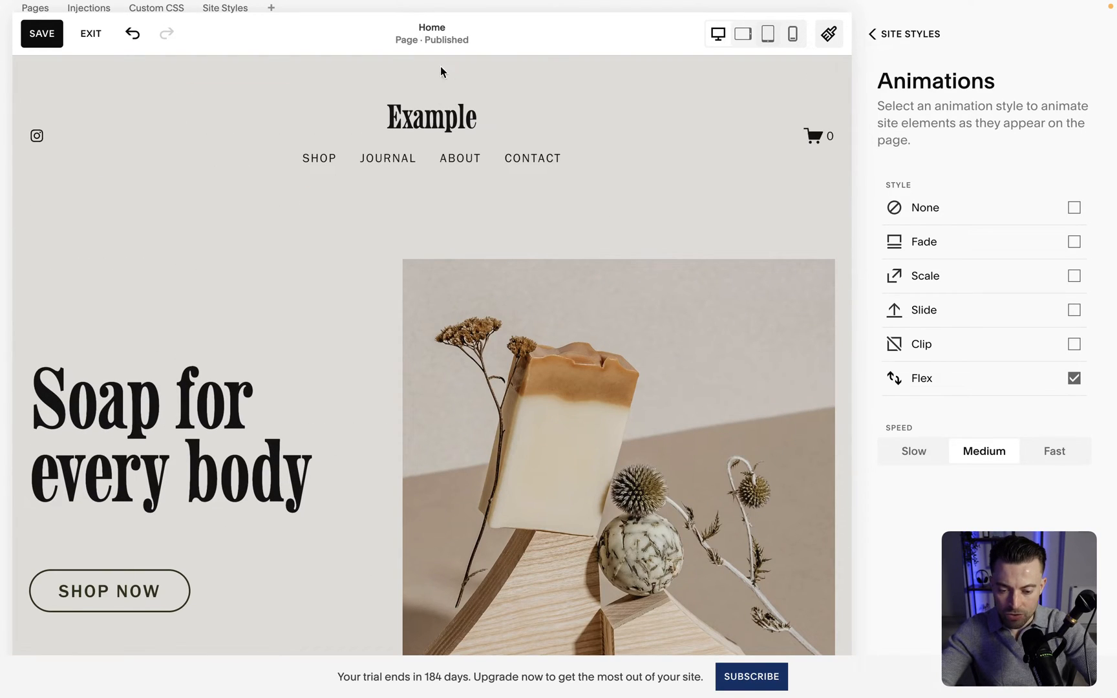
pyautogui.moveTo(451, 89)
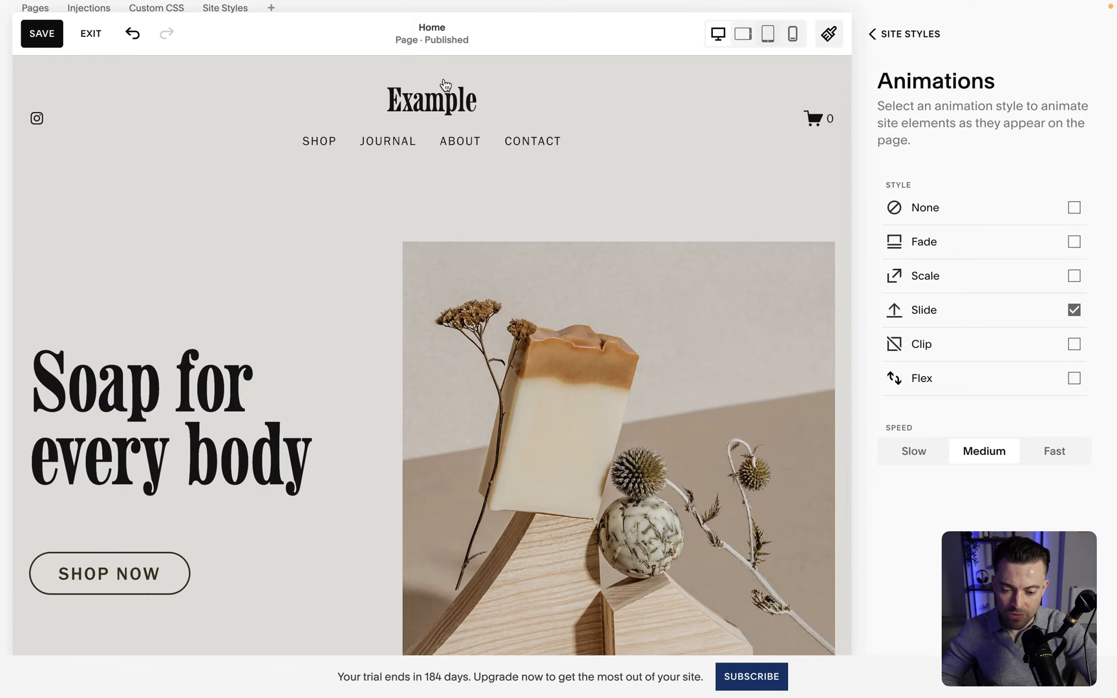
pyautogui.click(1074, 379)
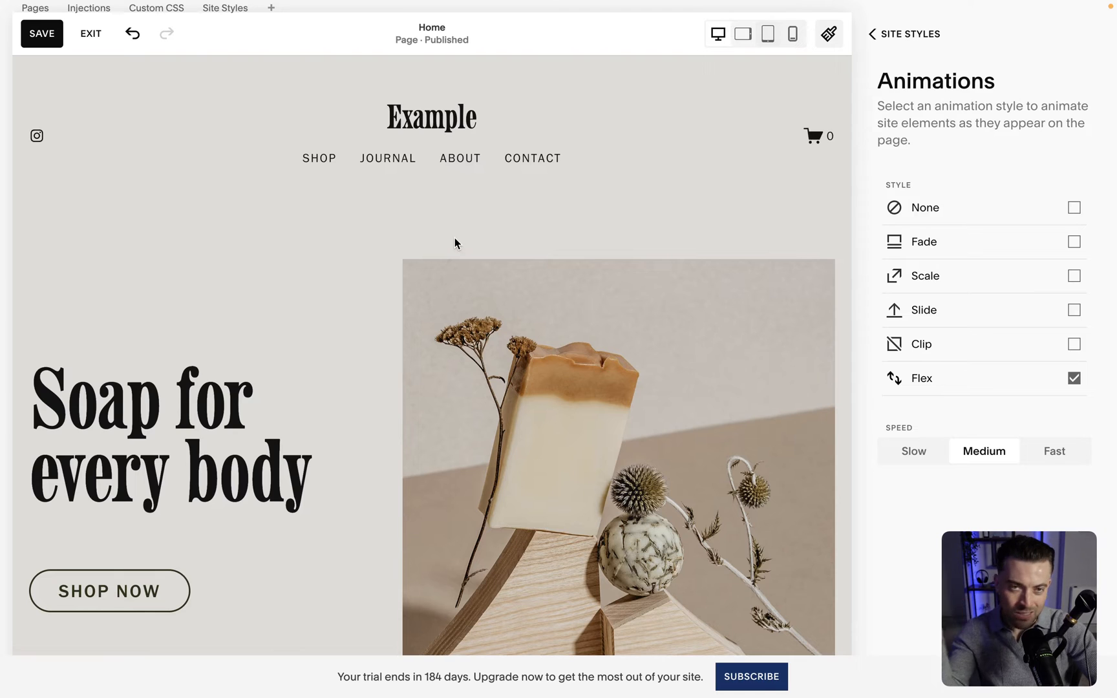
# - Preview Flex down the page, then switch the site animation to Slide at Slow speed
pyautogui.scroll(-3)
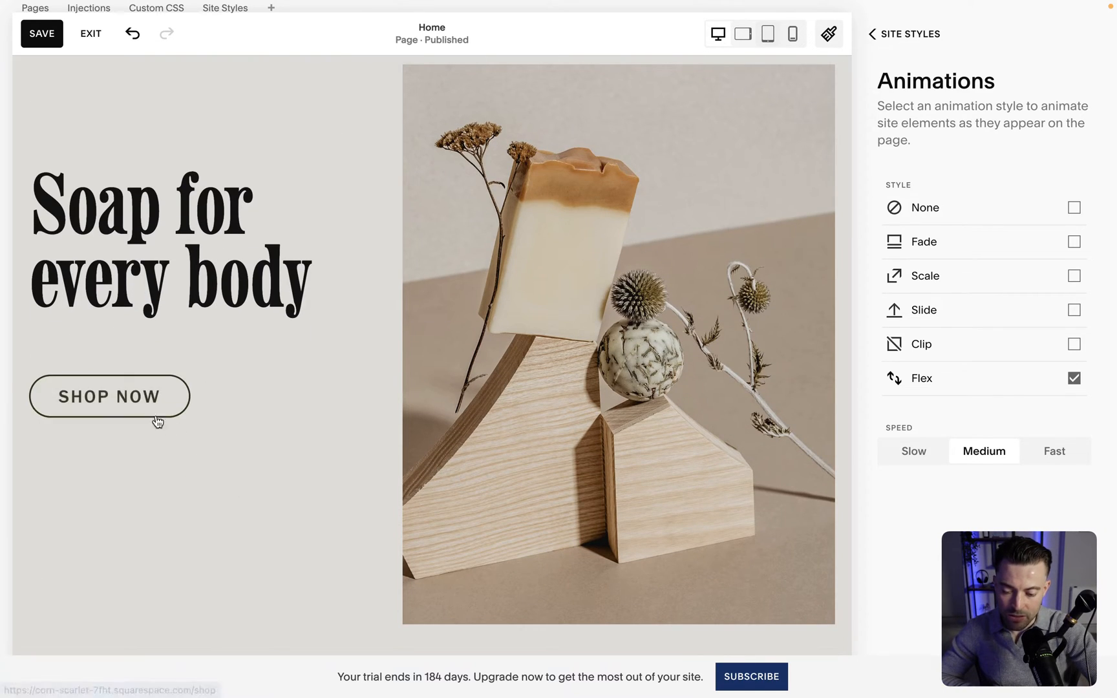
pyautogui.moveTo(489, 541)
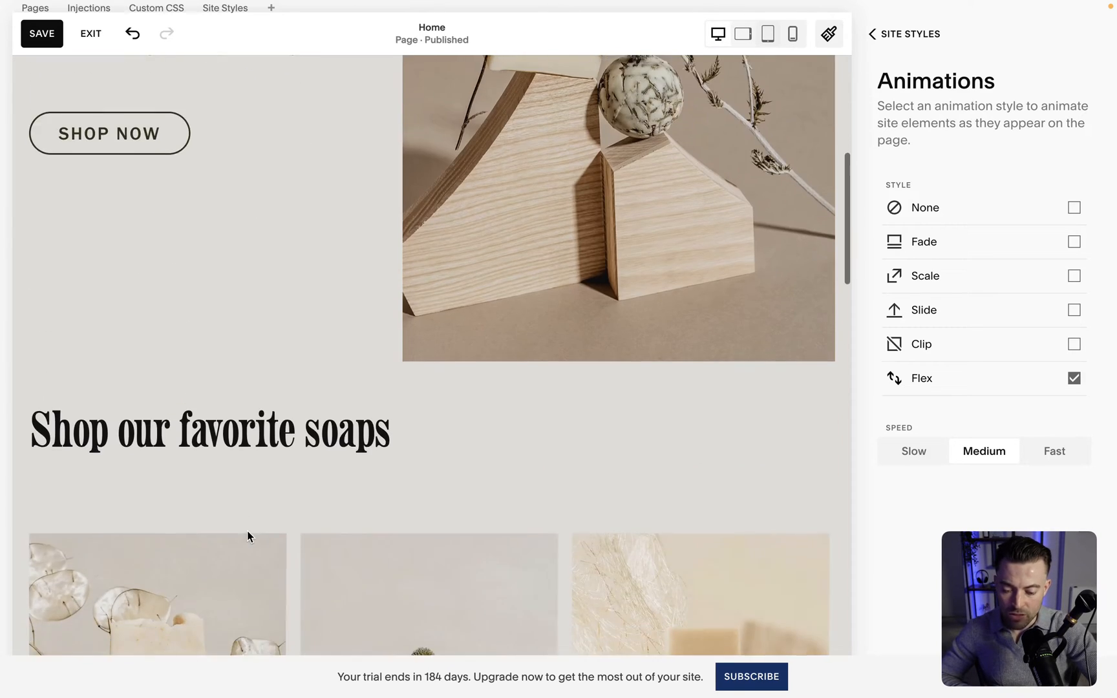
pyautogui.scroll(-3)
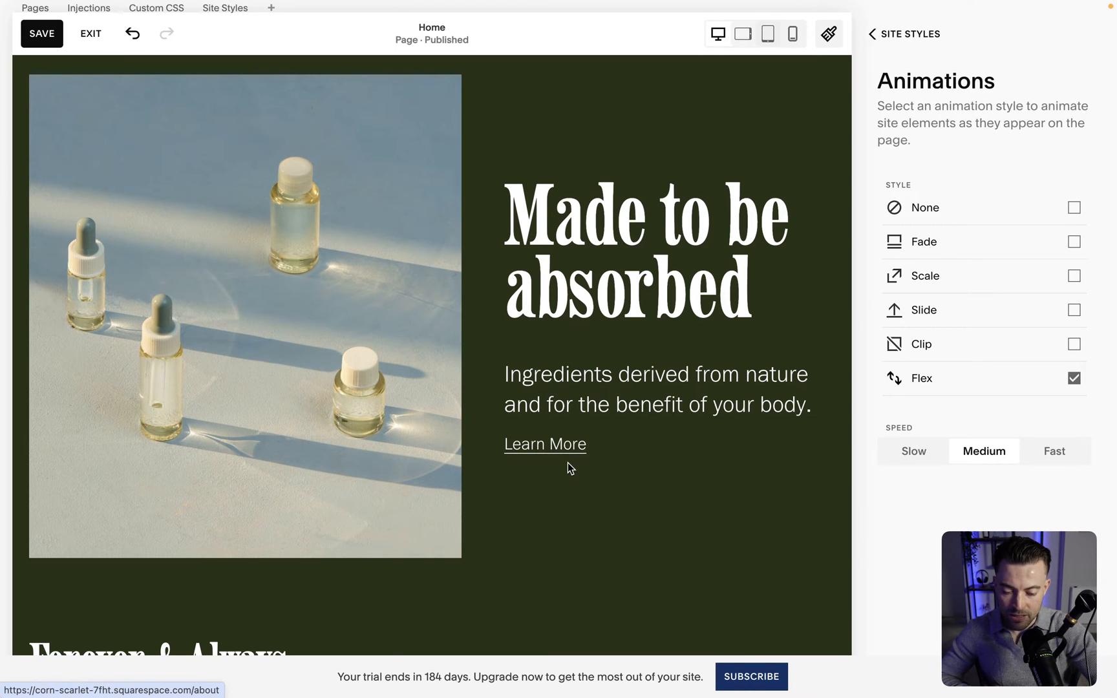
pyautogui.scroll(-3)
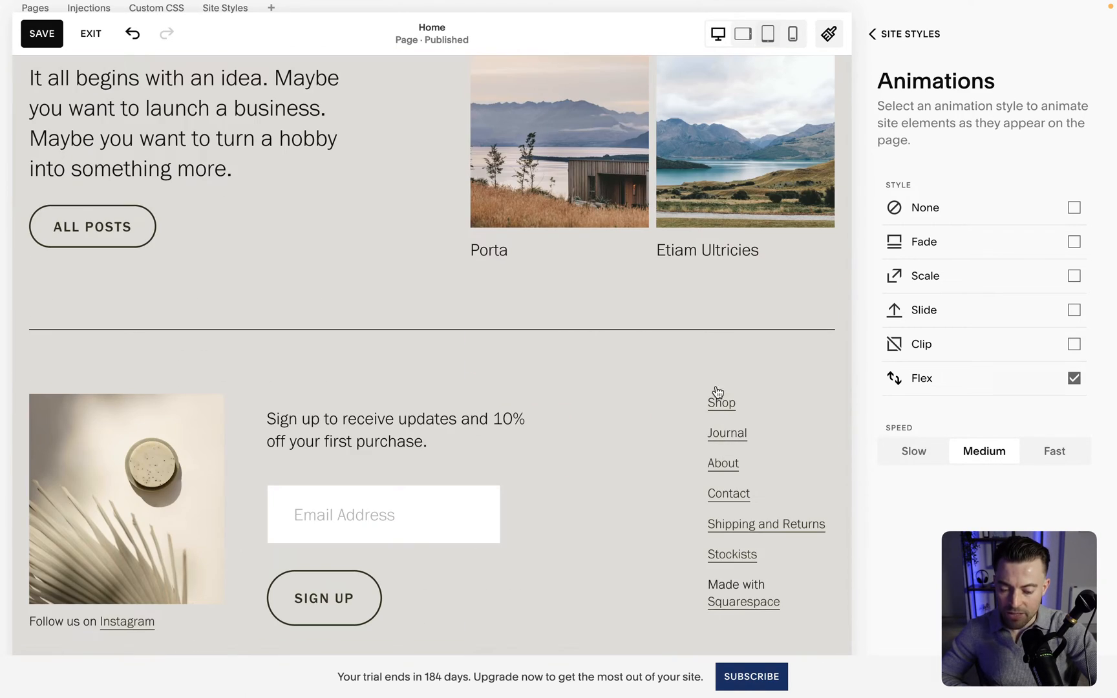
pyautogui.moveTo(723, 605)
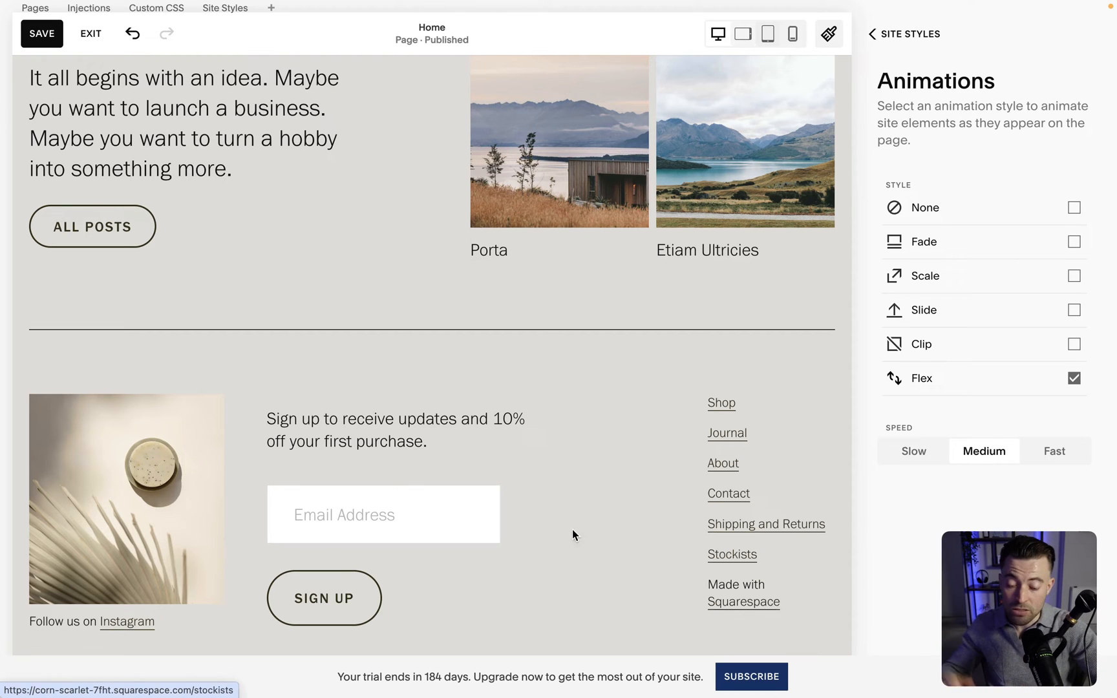
pyautogui.moveTo(658, 425)
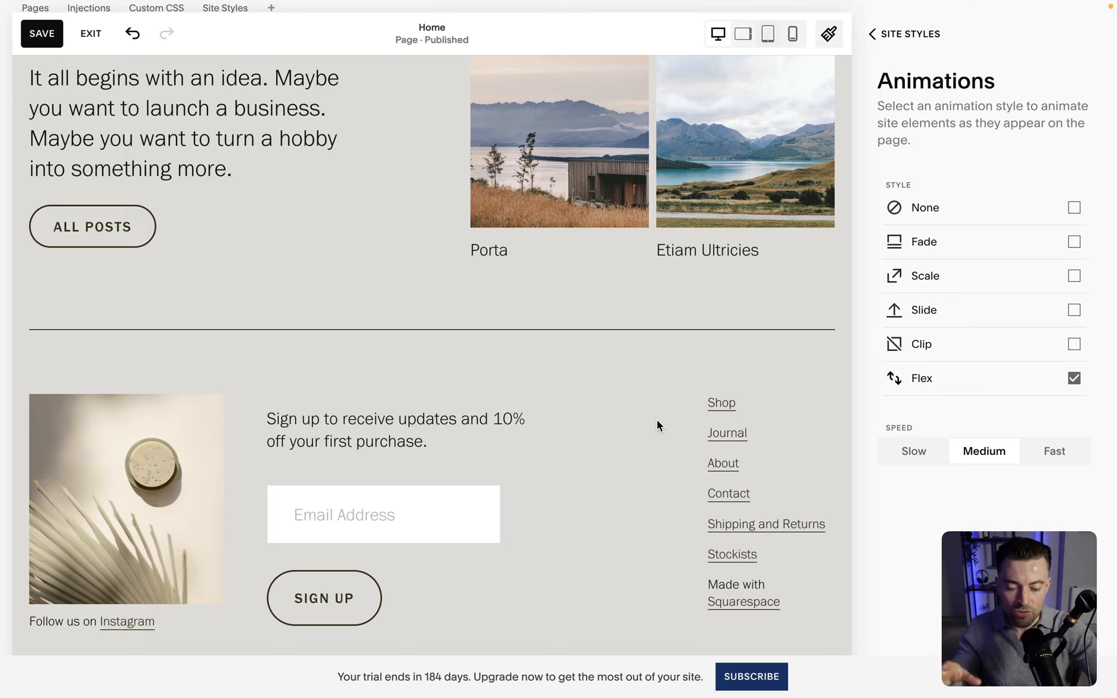
pyautogui.moveTo(1000, 344)
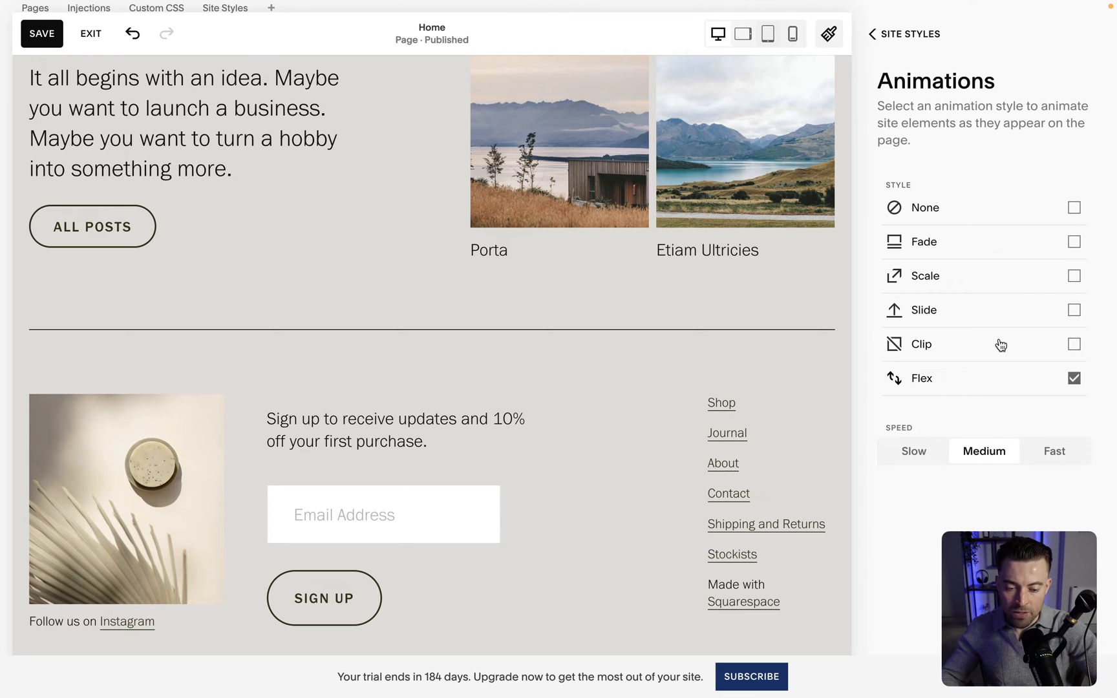
pyautogui.moveTo(982, 291)
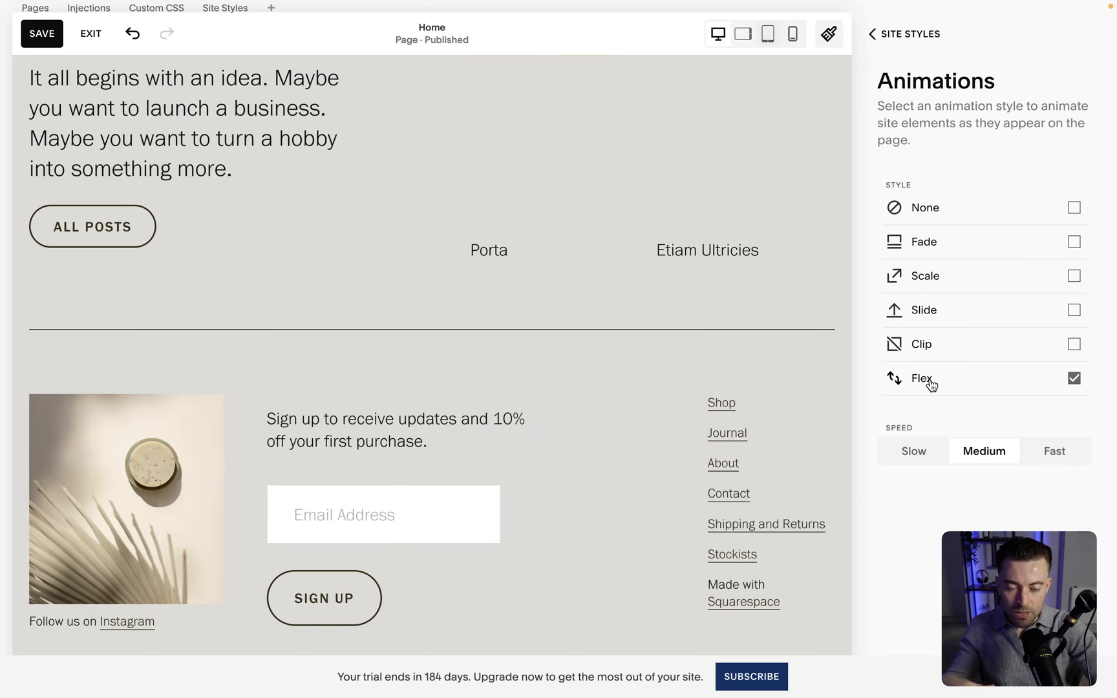
pyautogui.moveTo(951, 328)
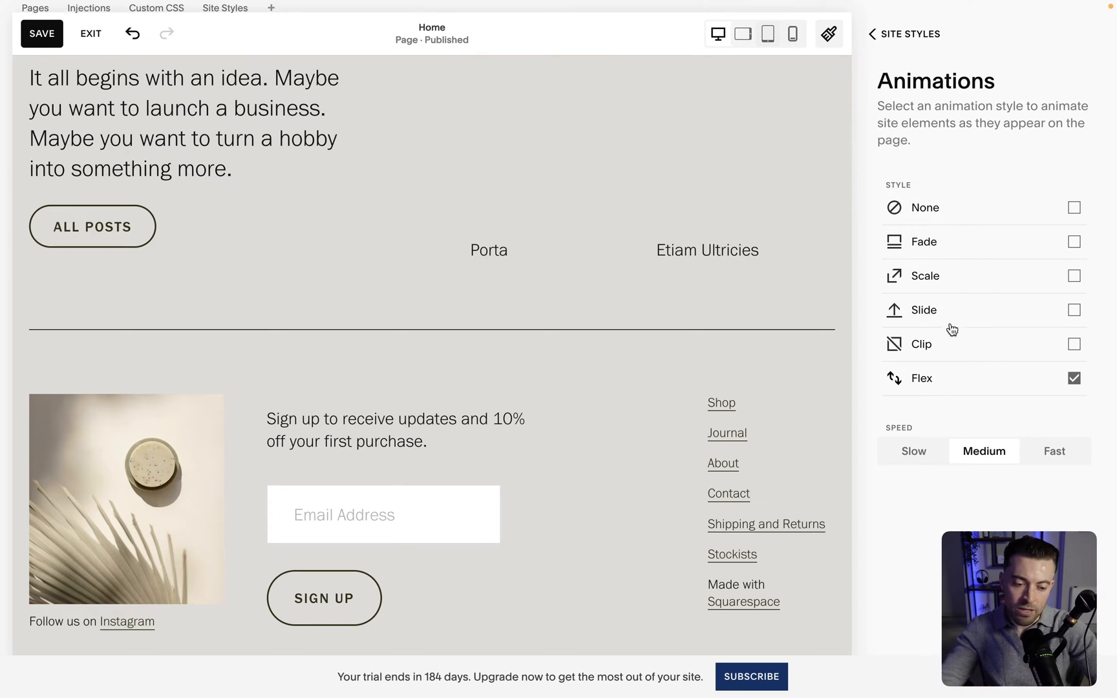
pyautogui.click(1072, 310)
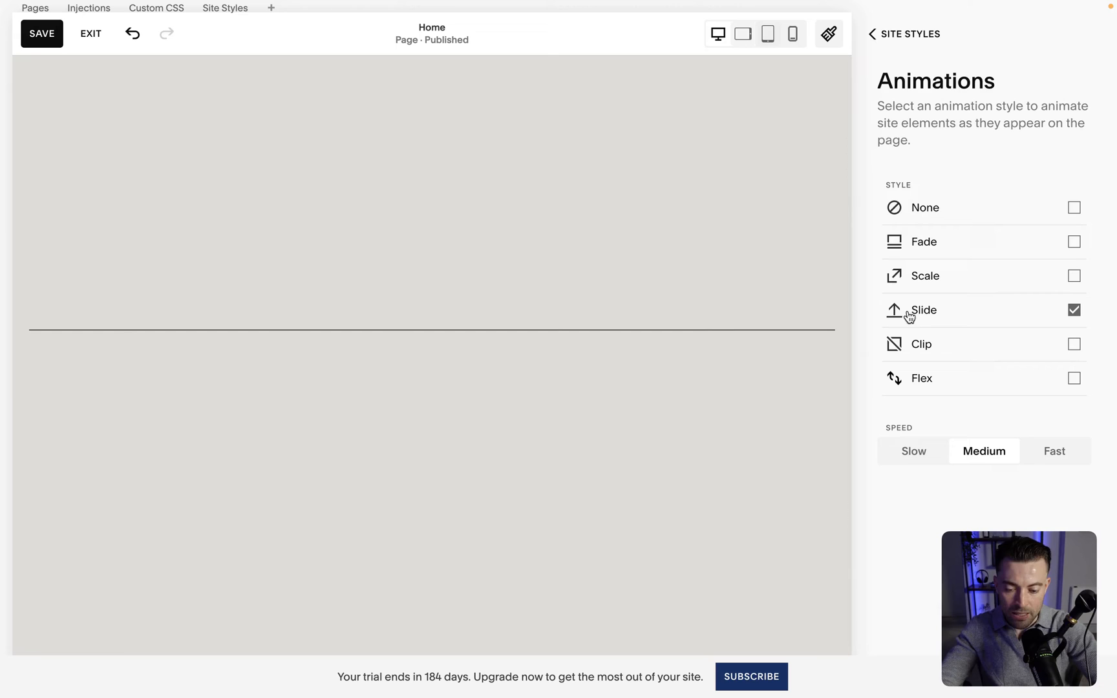
pyautogui.click(914, 451)
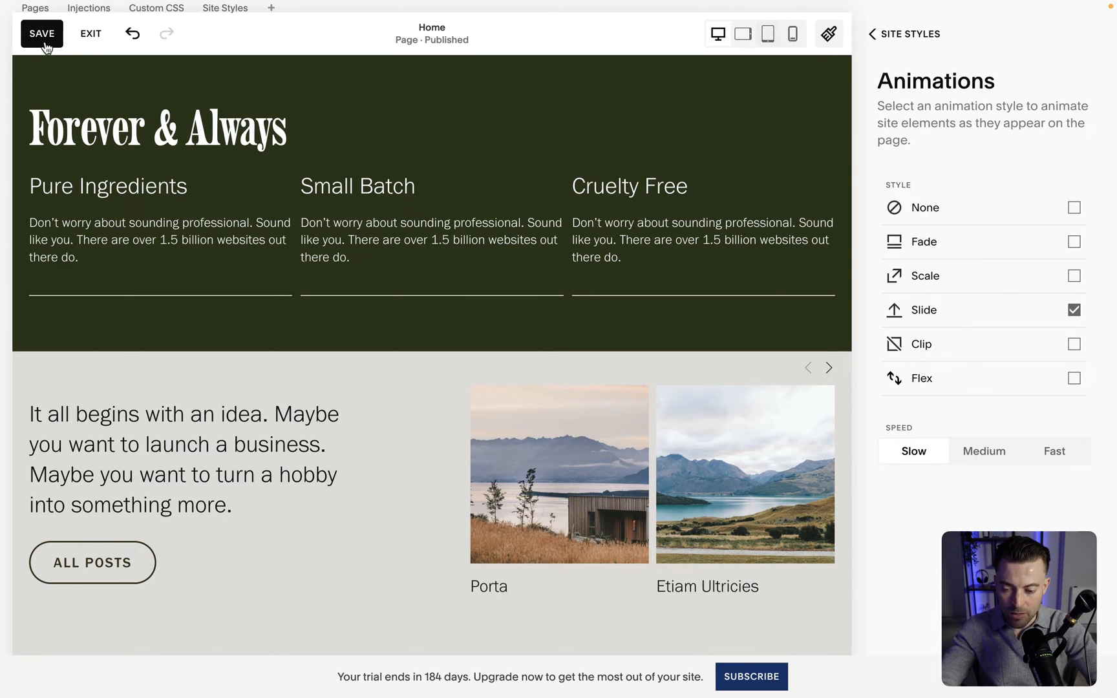
# - Save the Slide site animation at Slow speed
pyautogui.click(42, 33)
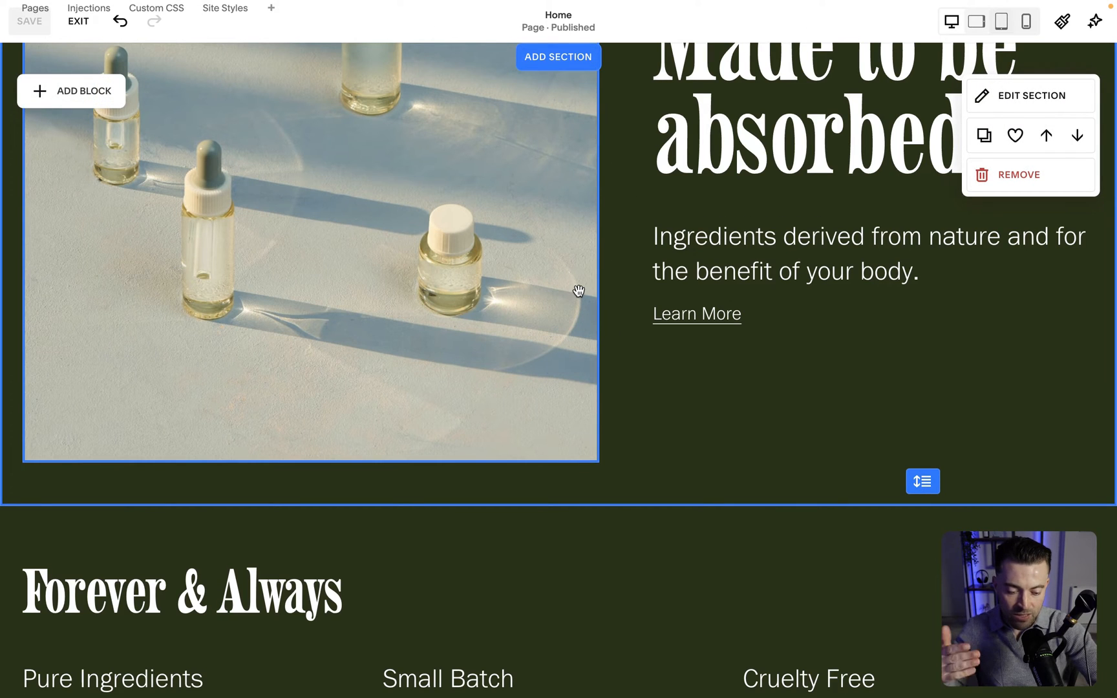
pyautogui.scroll(-3)
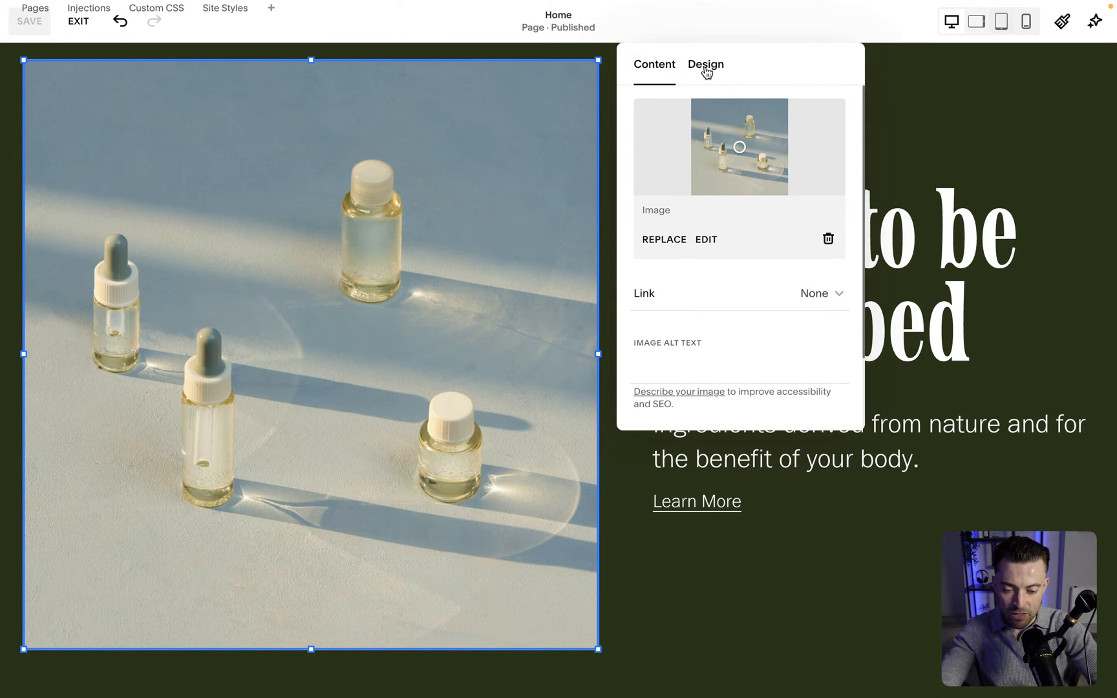
pyautogui.click(705, 64)
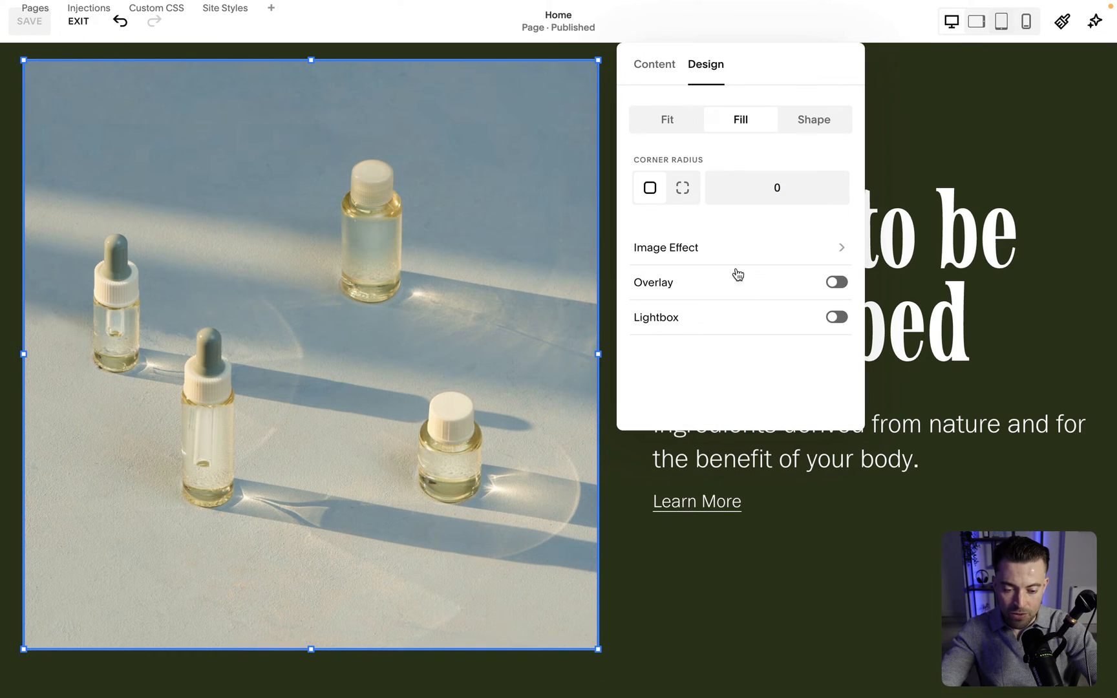
pyautogui.click(739, 247)
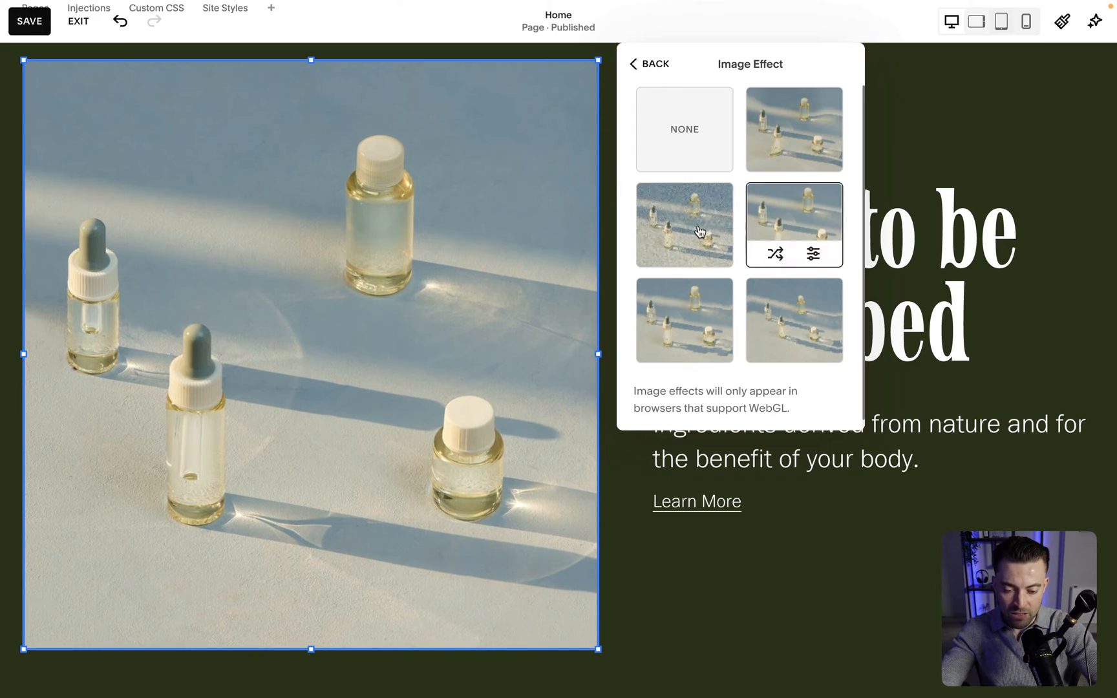
pyautogui.click(654, 64)
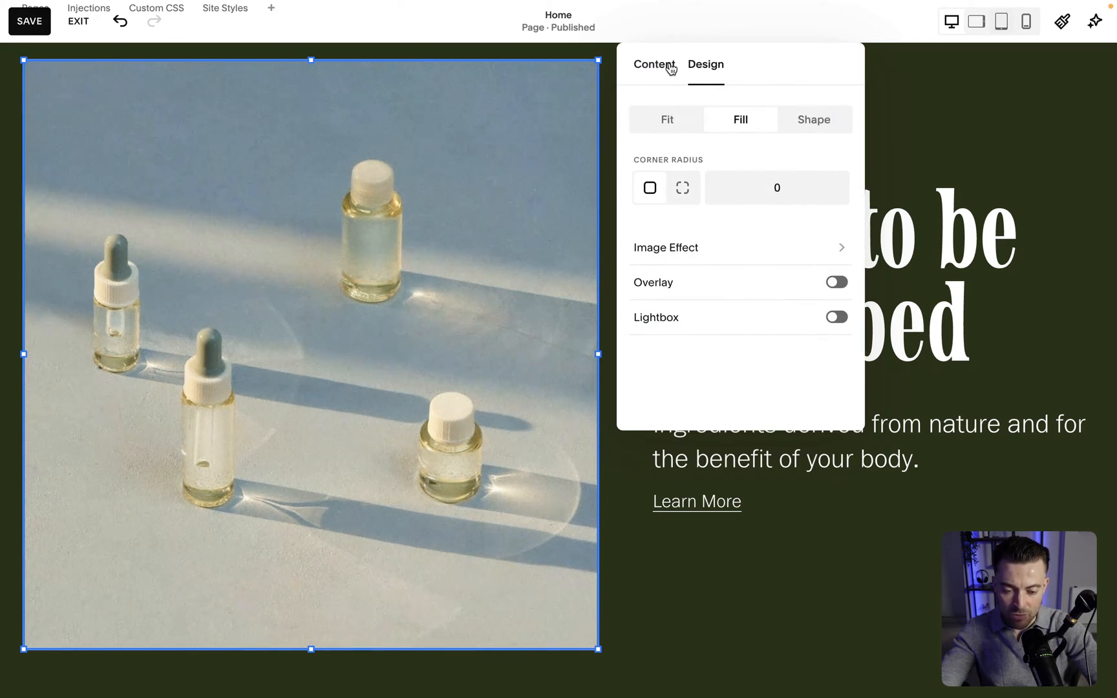
pyautogui.click(704, 64)
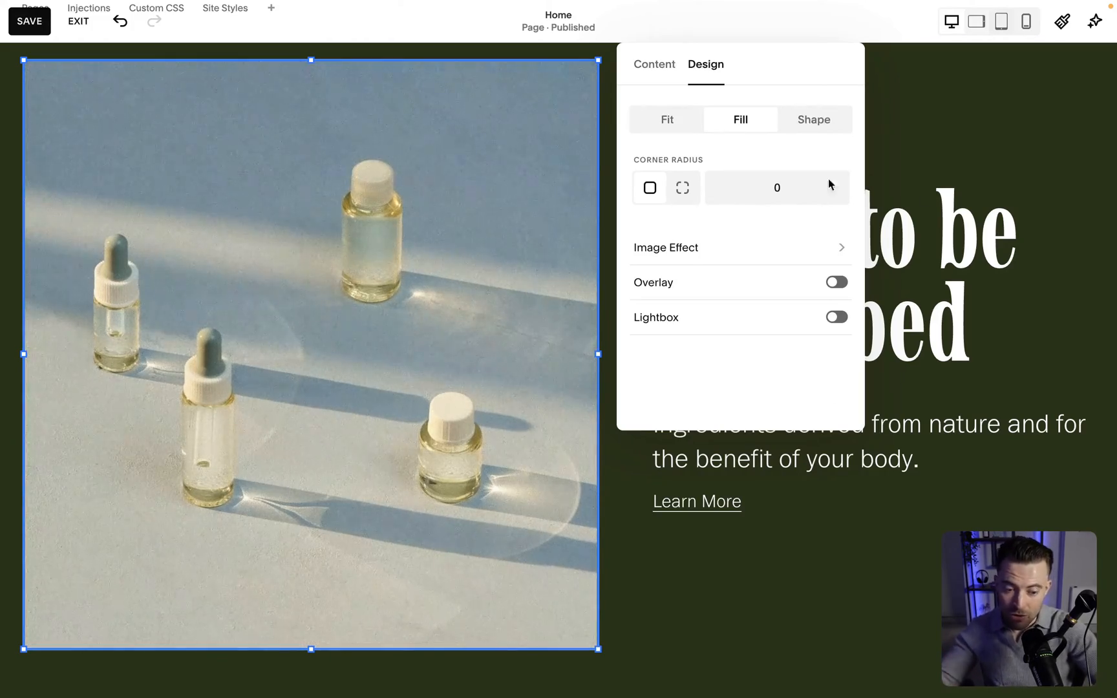
pyautogui.scroll(-3)
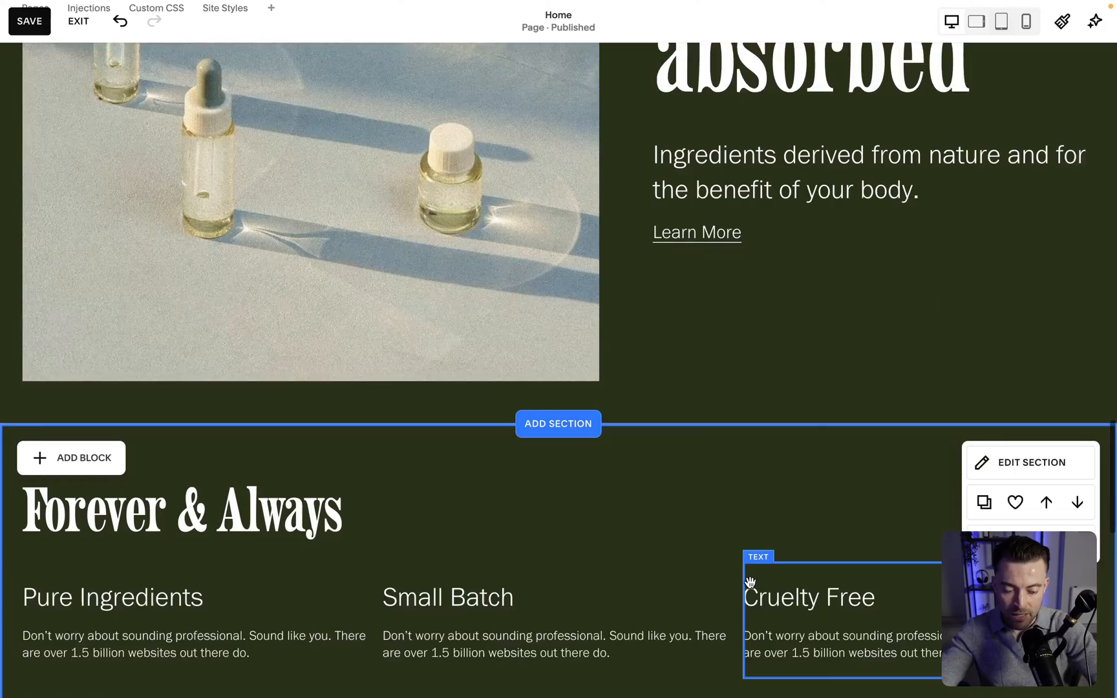
# - Insert a blank Classic Editor section with an empty Image block below the bottles image
pyautogui.scroll(-3)
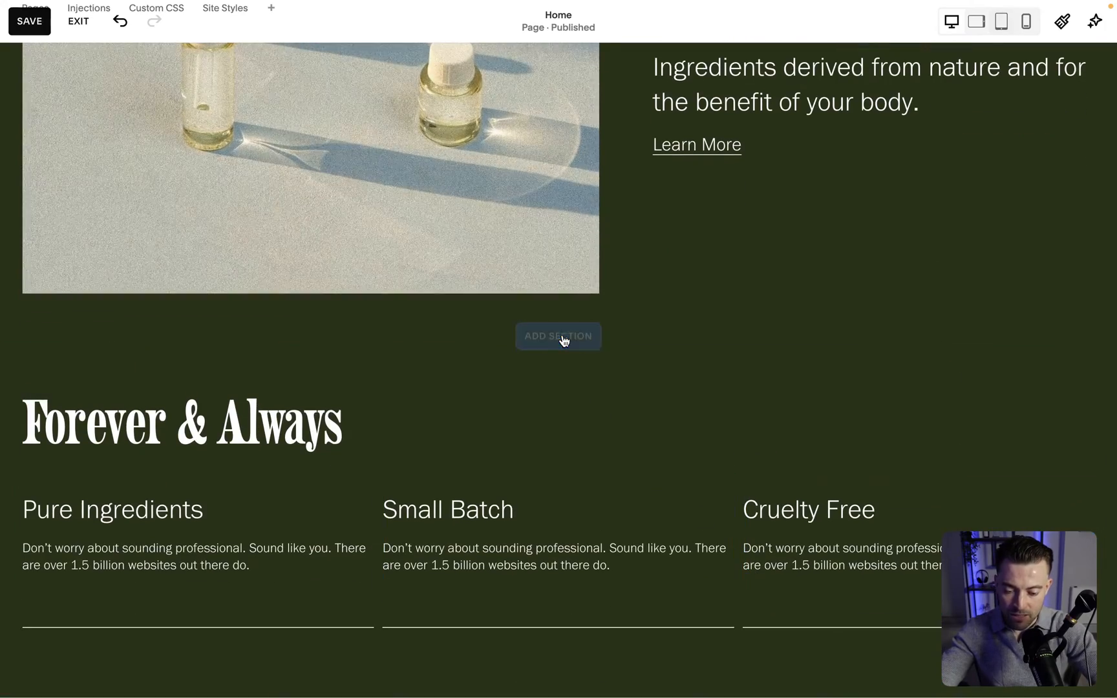
pyautogui.click(558, 336)
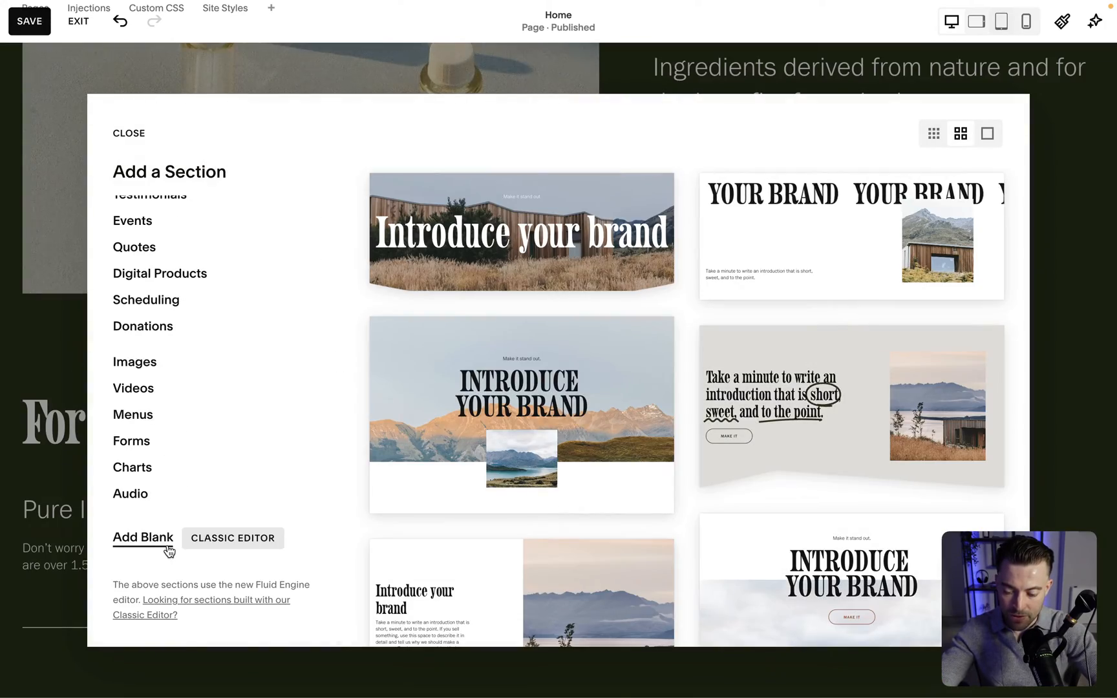
pyautogui.click(142, 538)
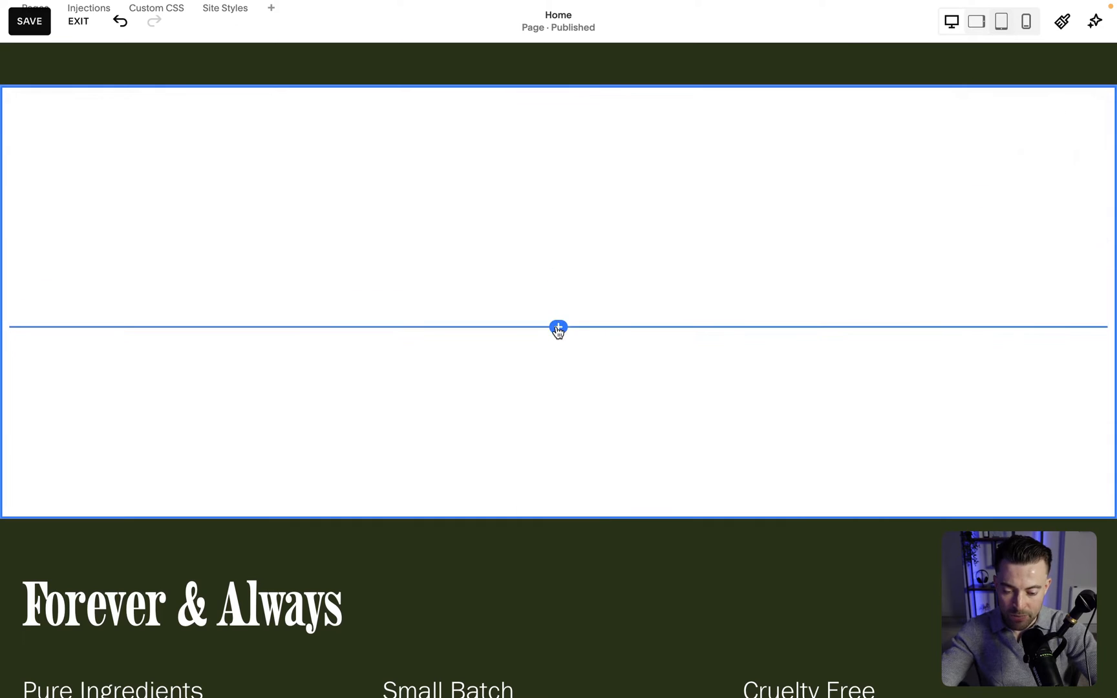
pyautogui.click(558, 328)
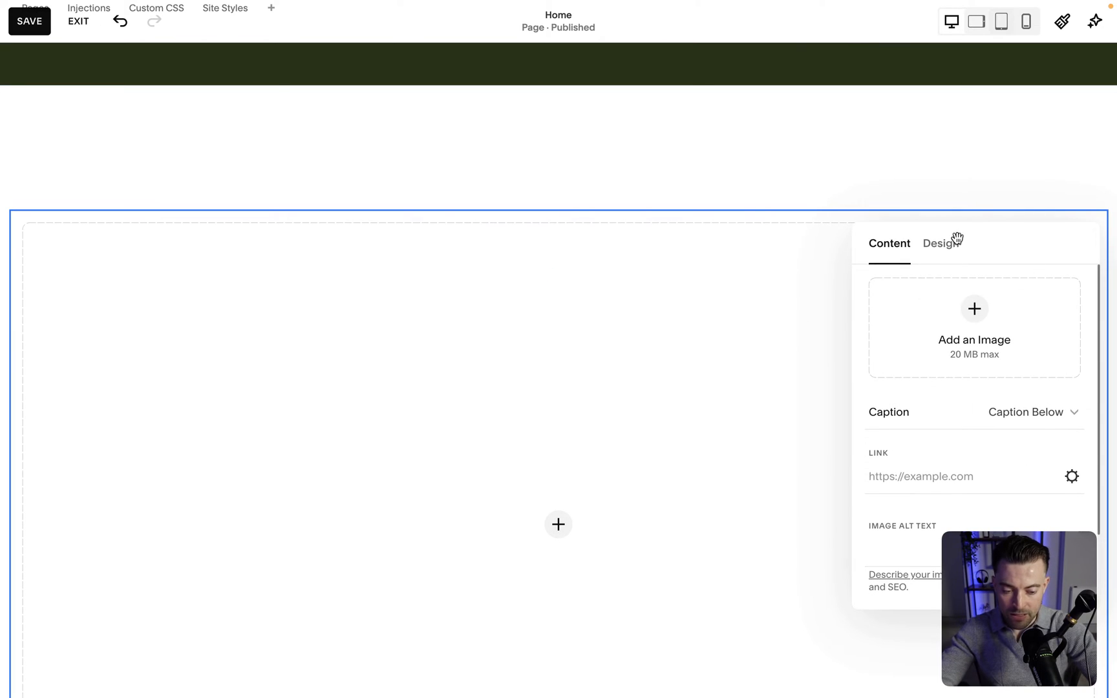
# - Browse the image block's animation choices, keep Site Default, and close its settings
pyautogui.click(937, 243)
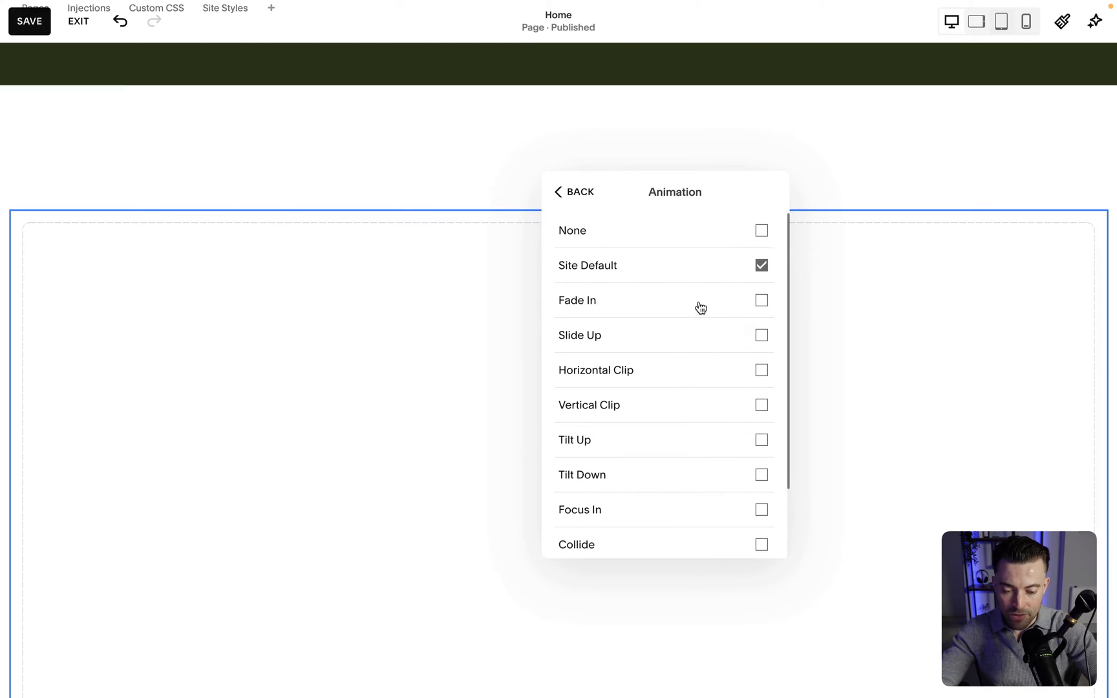
pyautogui.scroll(-3)
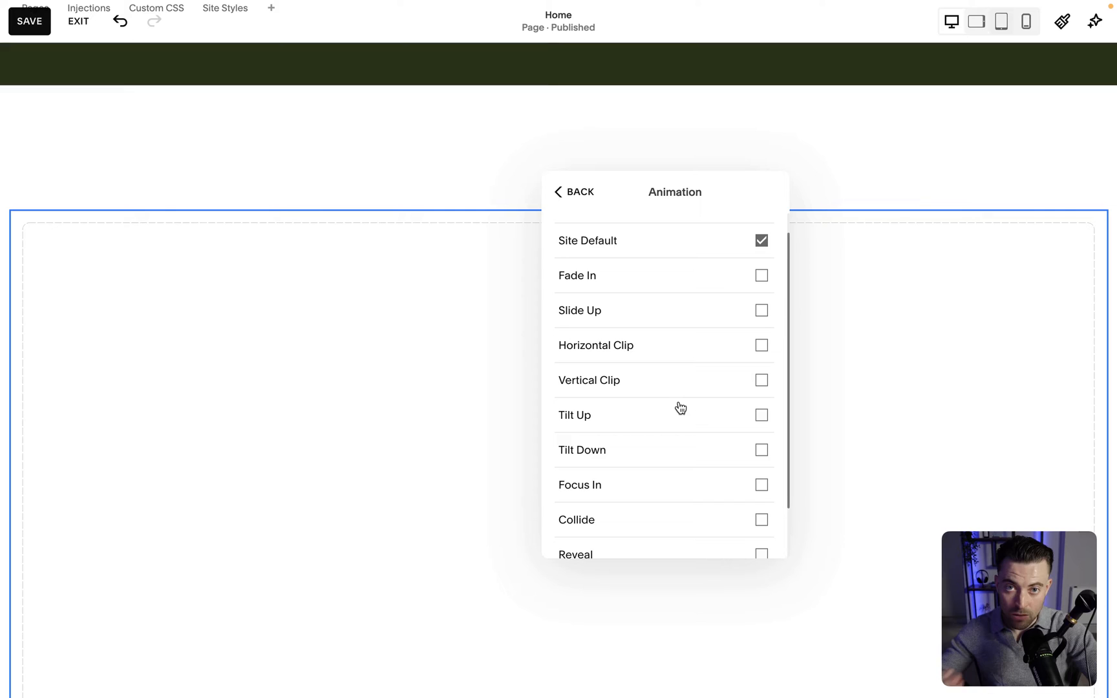
pyautogui.scroll(-3)
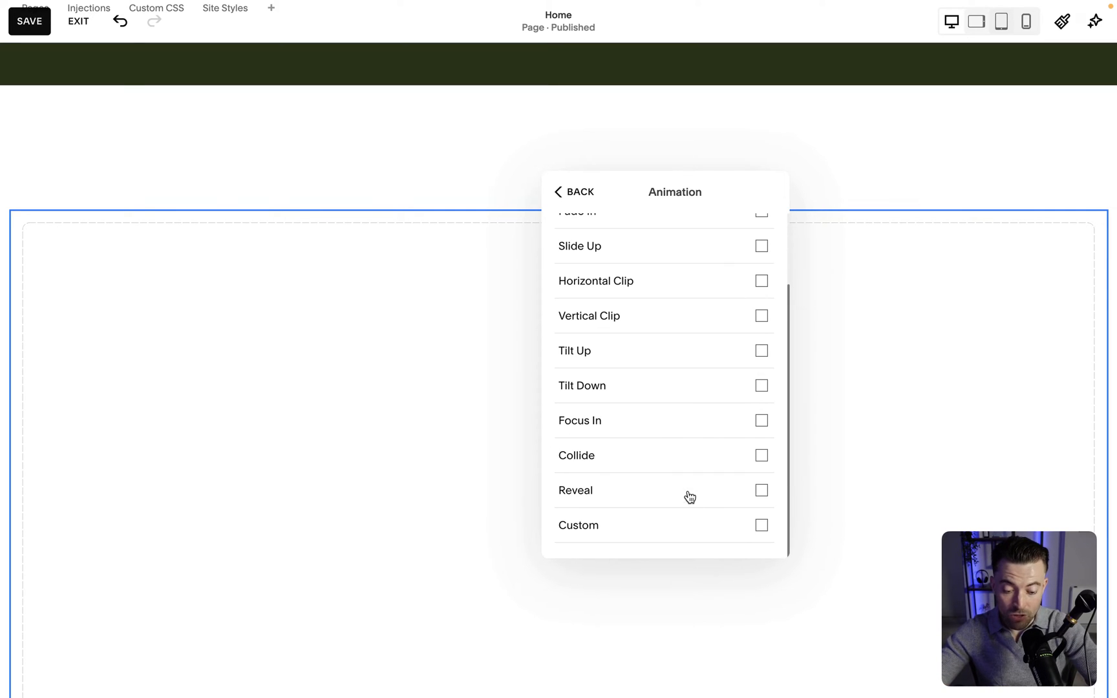
pyautogui.scroll(3)
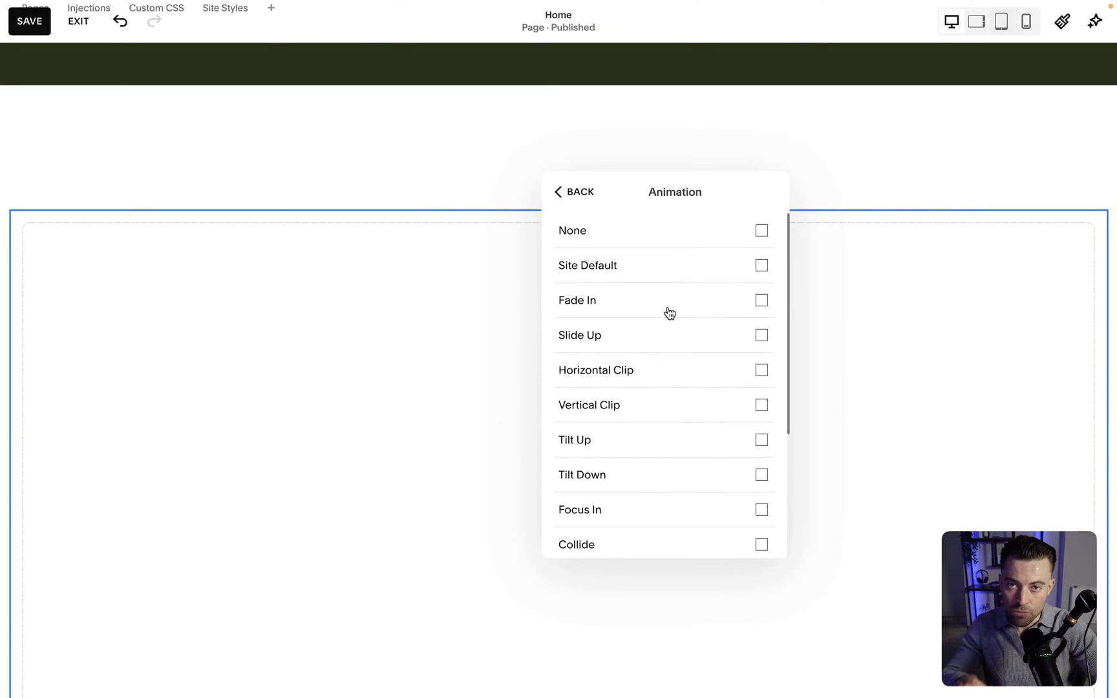
pyautogui.moveTo(777, 393)
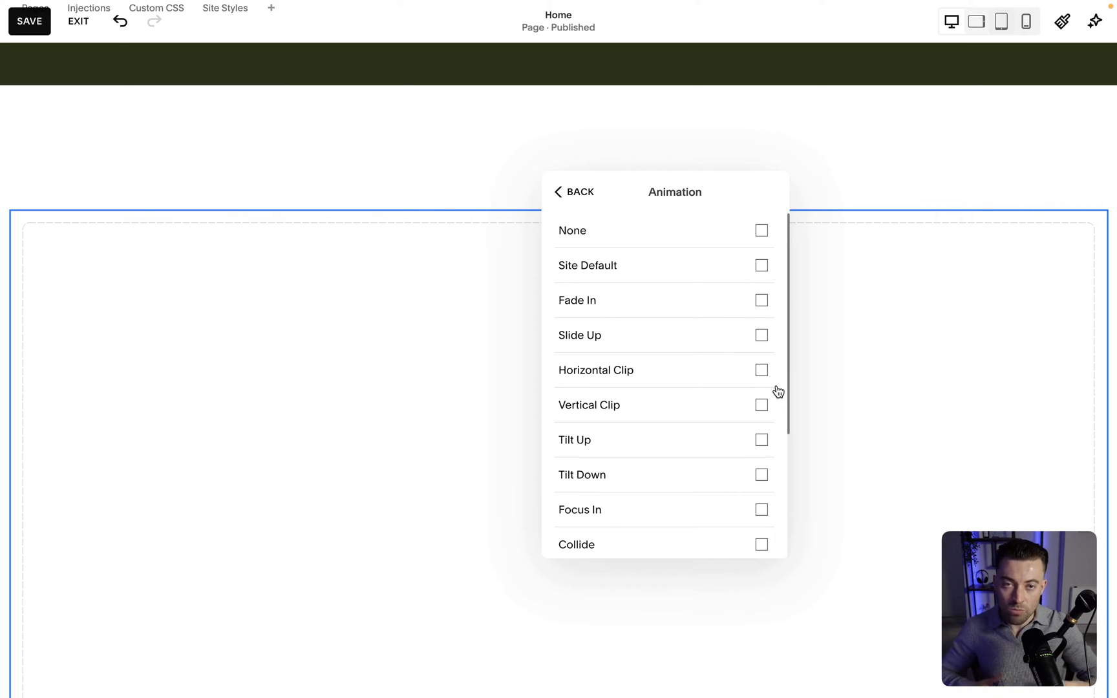
pyautogui.click(761, 265)
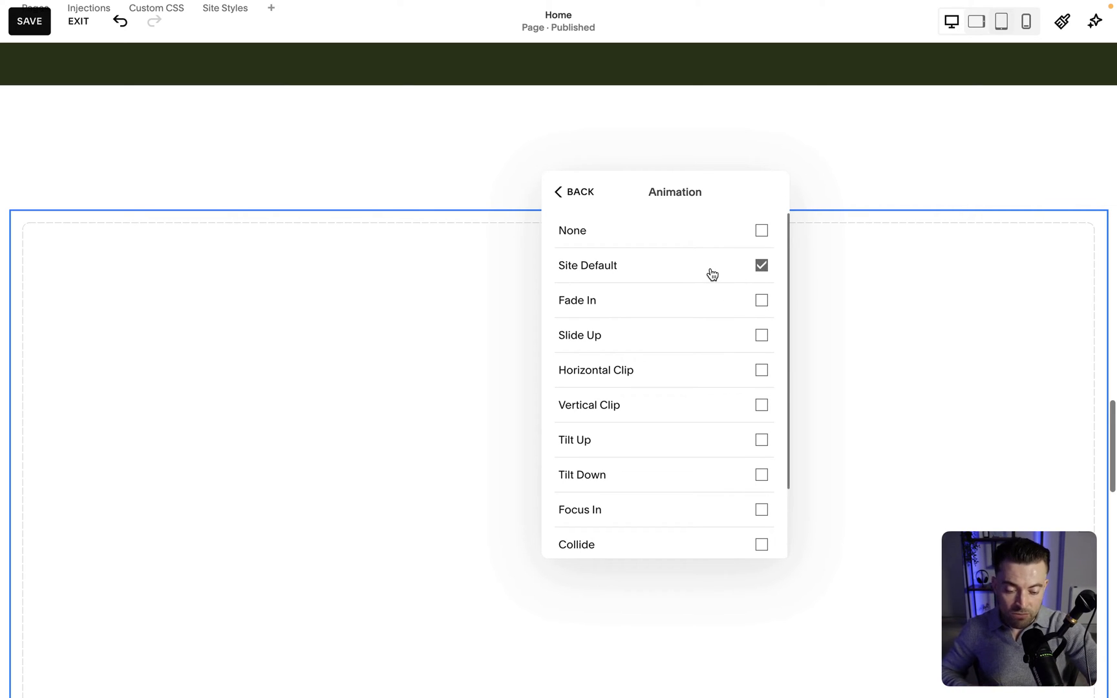
pyautogui.click(761, 230)
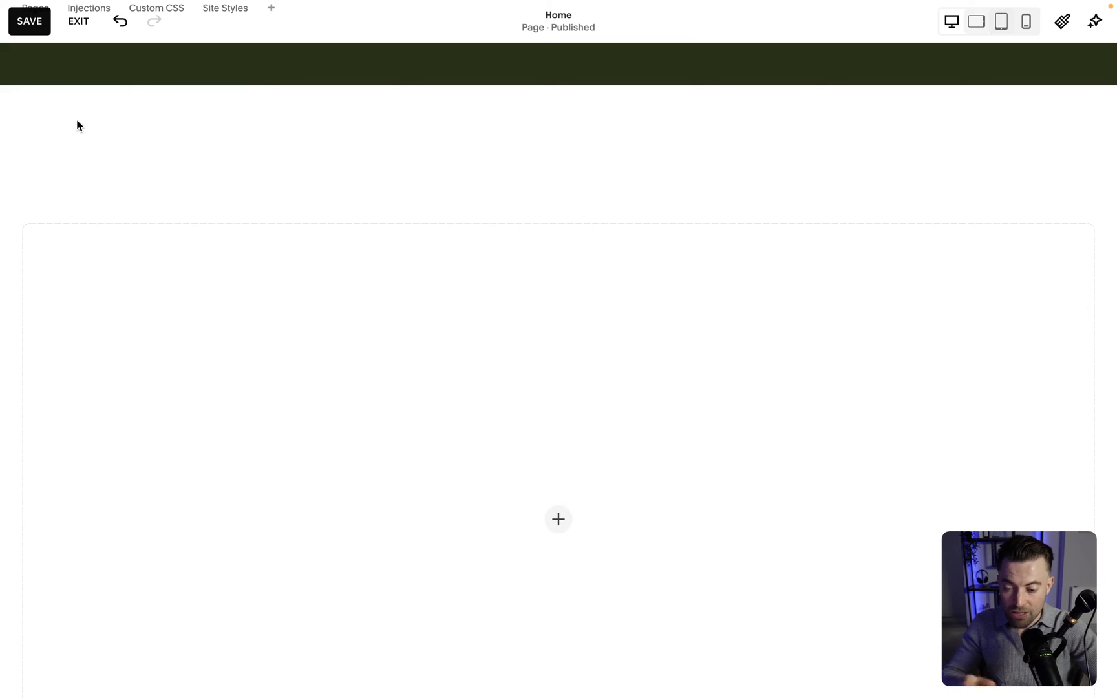
# - Open the empty image block's Design settings: Fill, zero radius, overlay and lightbox off
pyautogui.click(255, 263)
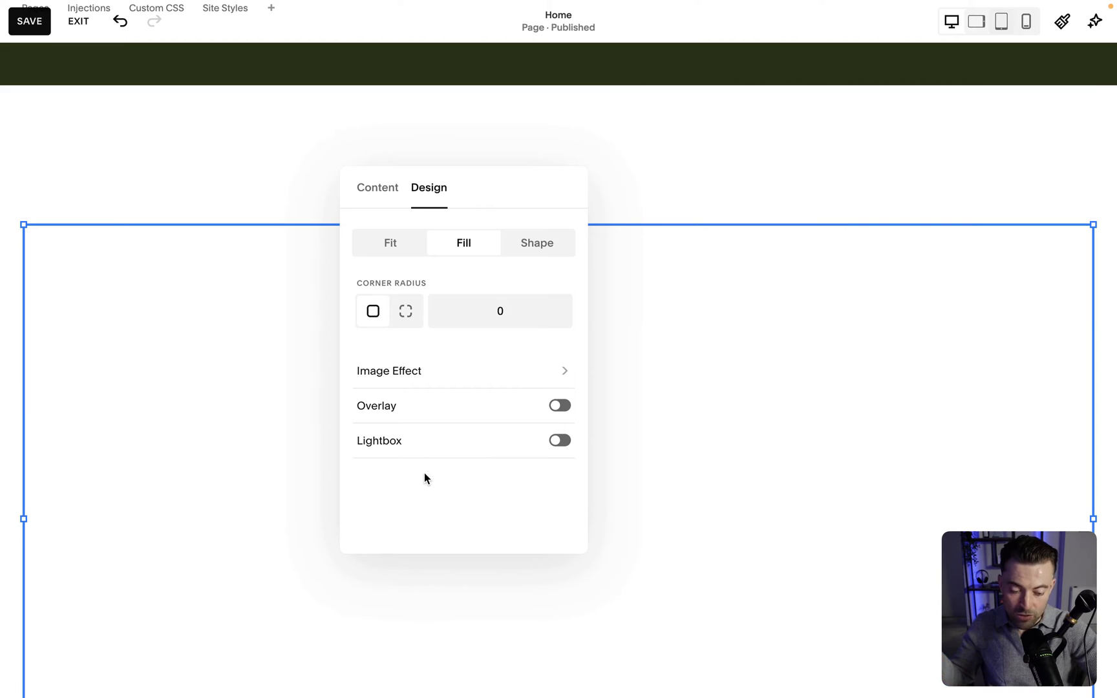
pyautogui.moveTo(539, 277)
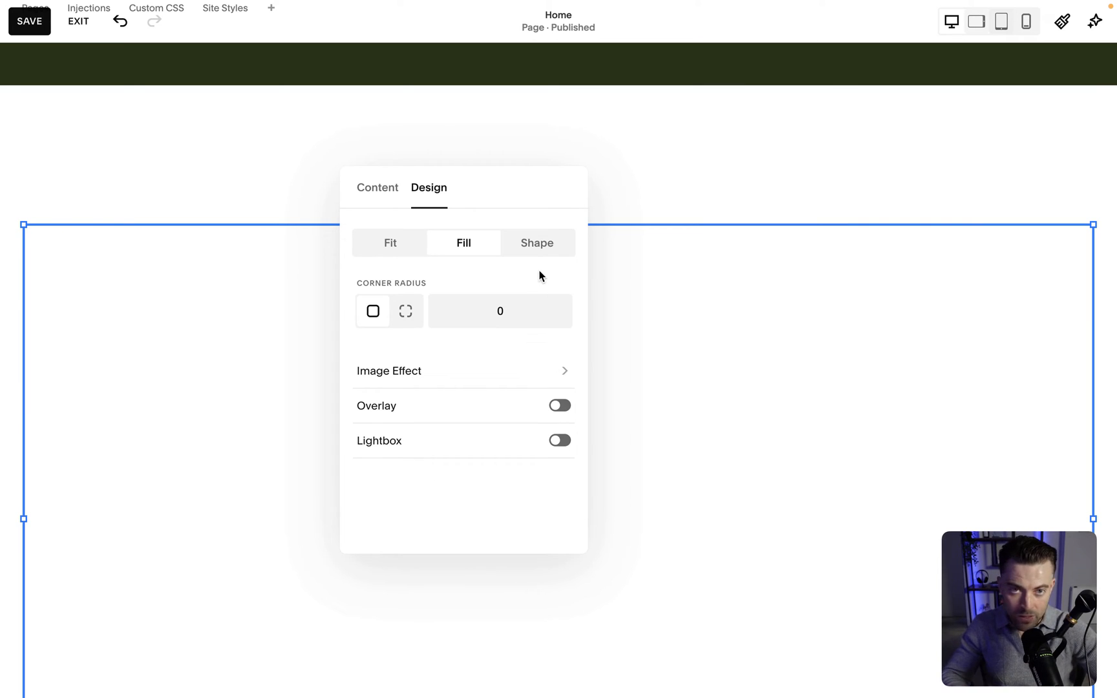
pyautogui.moveTo(509, 188)
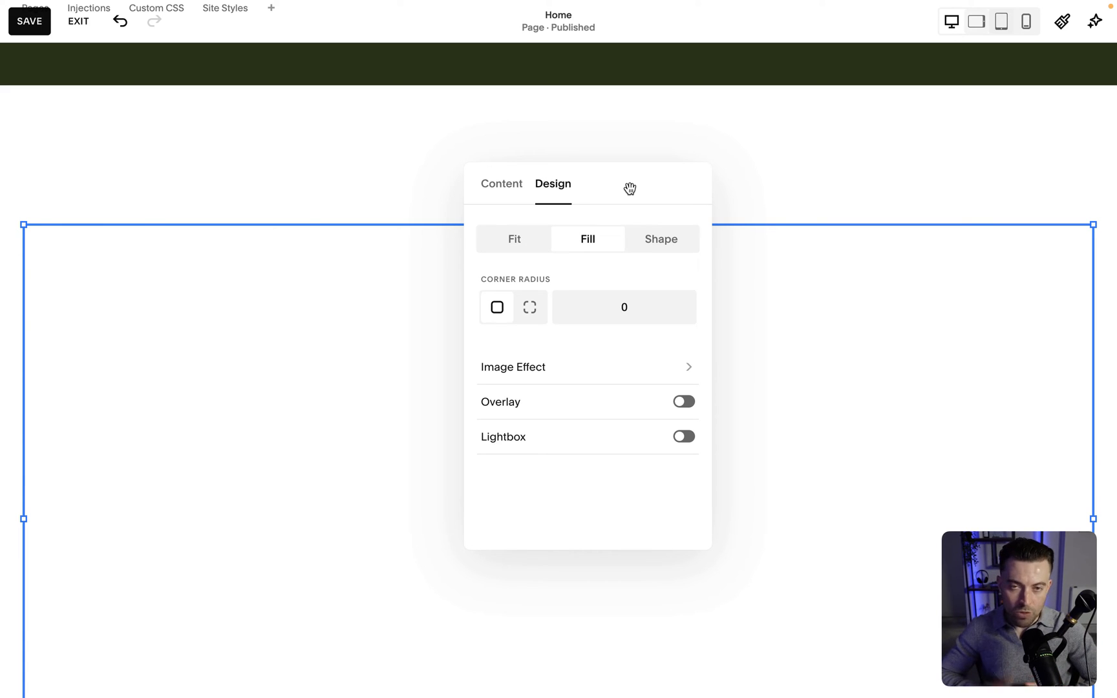
# - Open and close Site Styles, then show the image block's animation list with Site Default checked
pyautogui.click(224, 8)
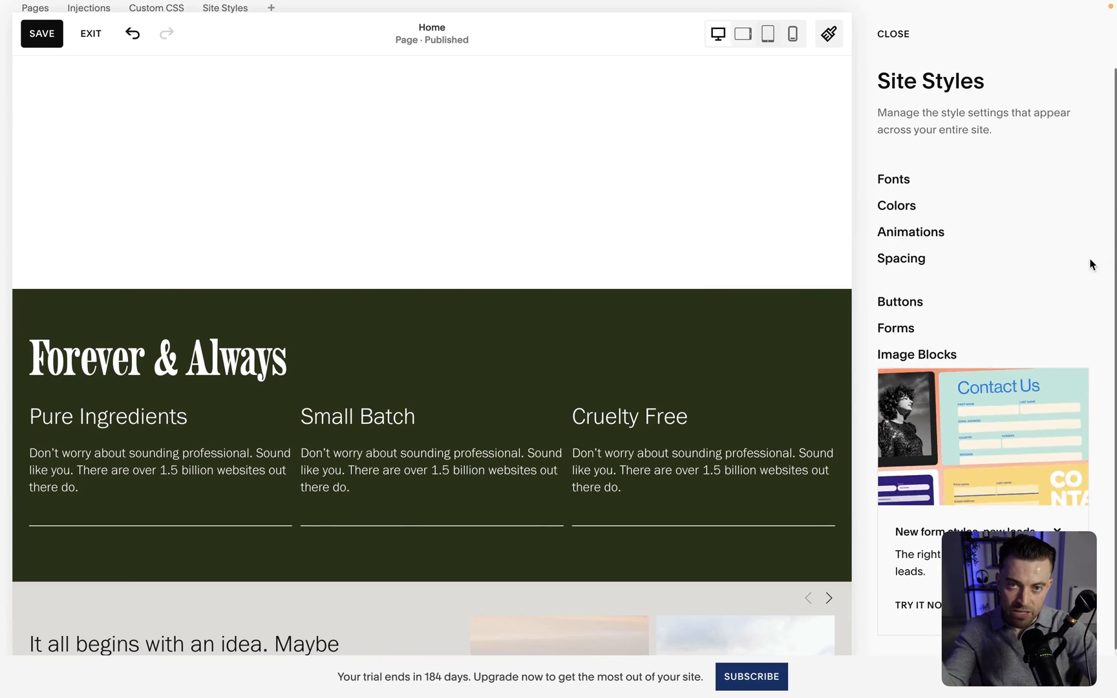
pyautogui.click(901, 258)
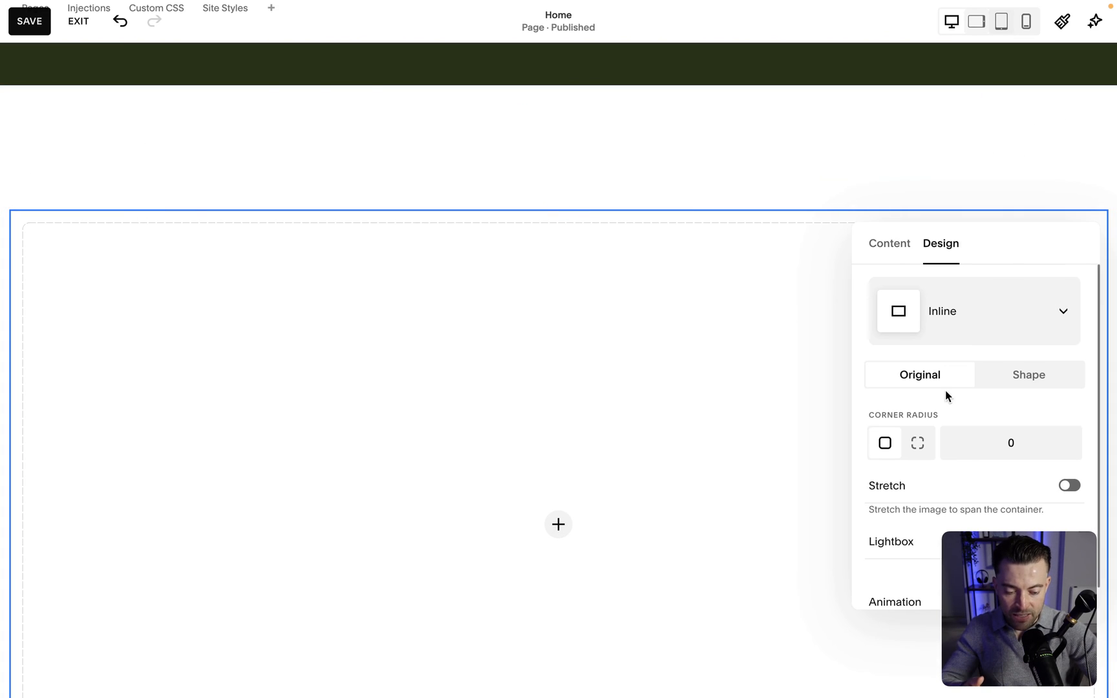
pyautogui.click(894, 602)
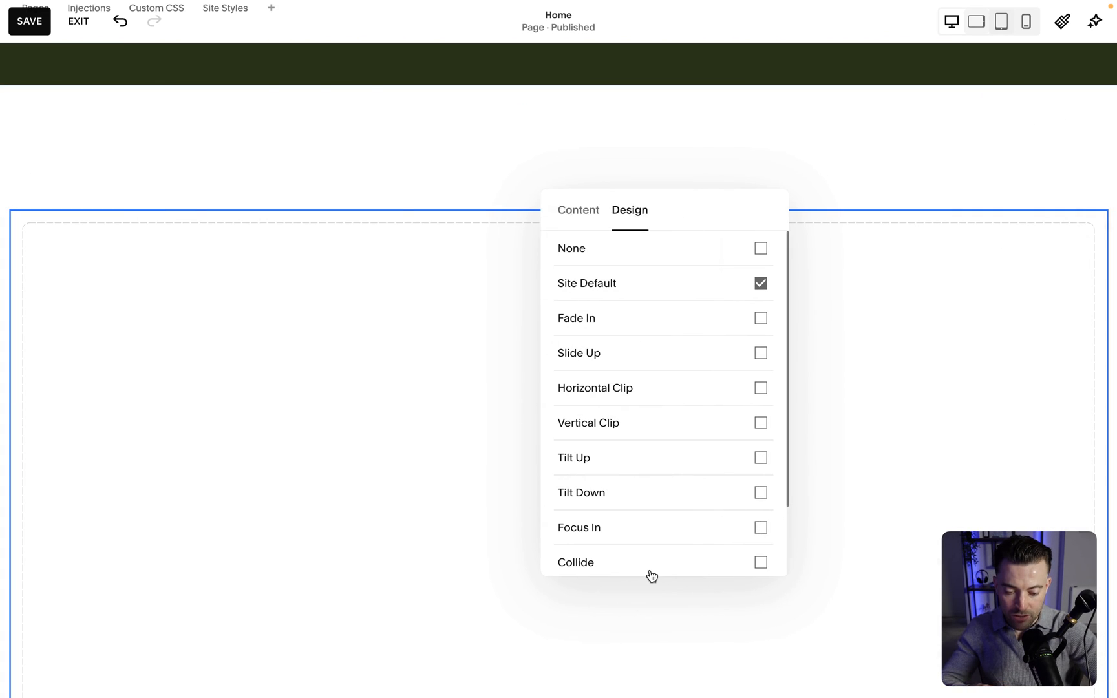